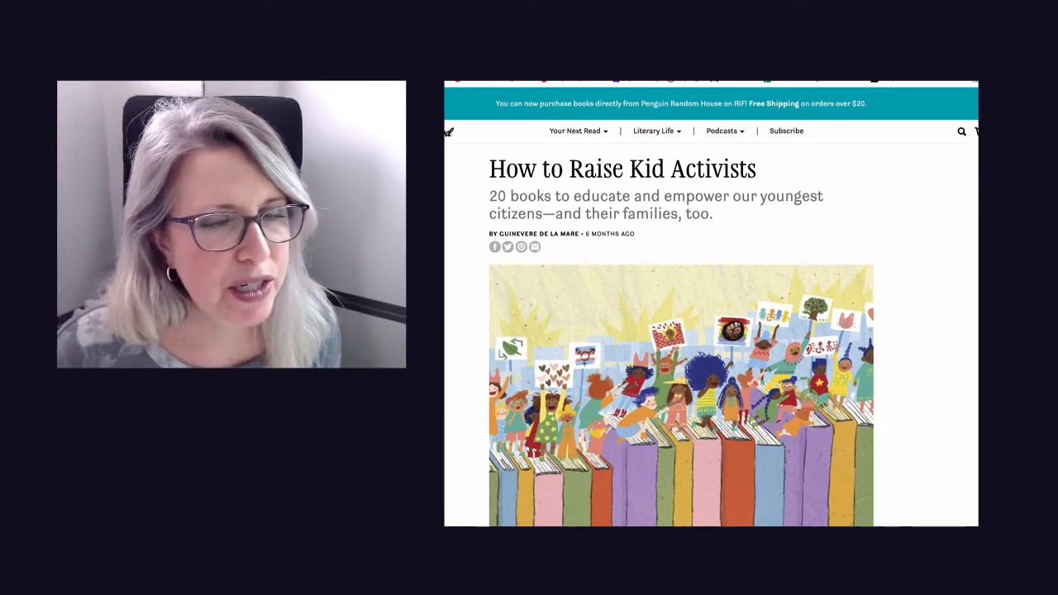
Step: Scroll through the article's introduction down to the 'What We're Reading This Week' signup box
{"action": "scroll", "scroll_direction": "down", "scroll_amount": 3}
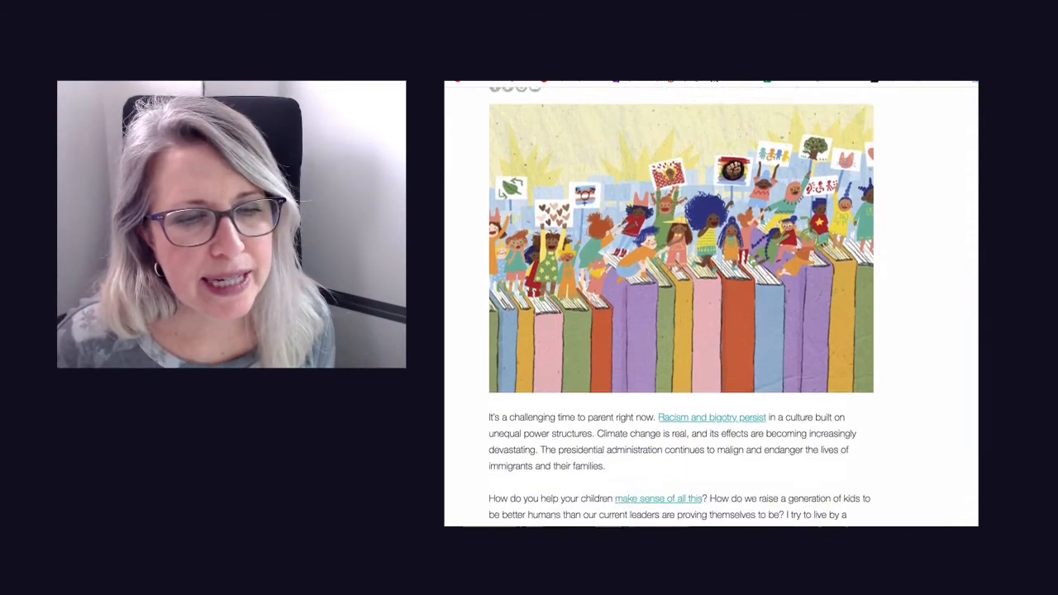
{"action": "scroll", "scroll_direction": "down", "scroll_amount": 3}
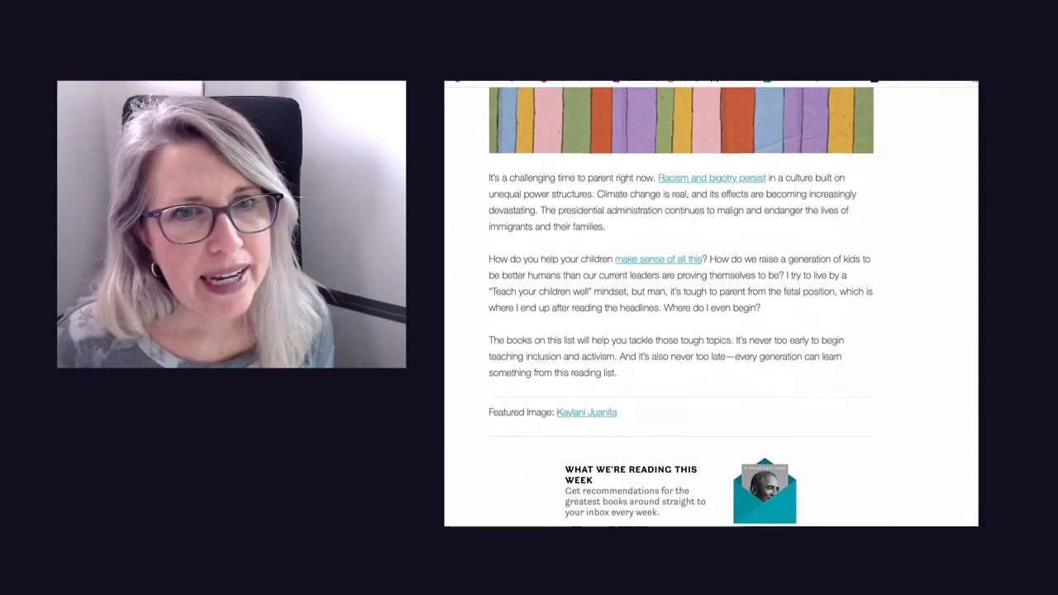
{"action": "scroll", "scroll_direction": "down", "scroll_amount": 3}
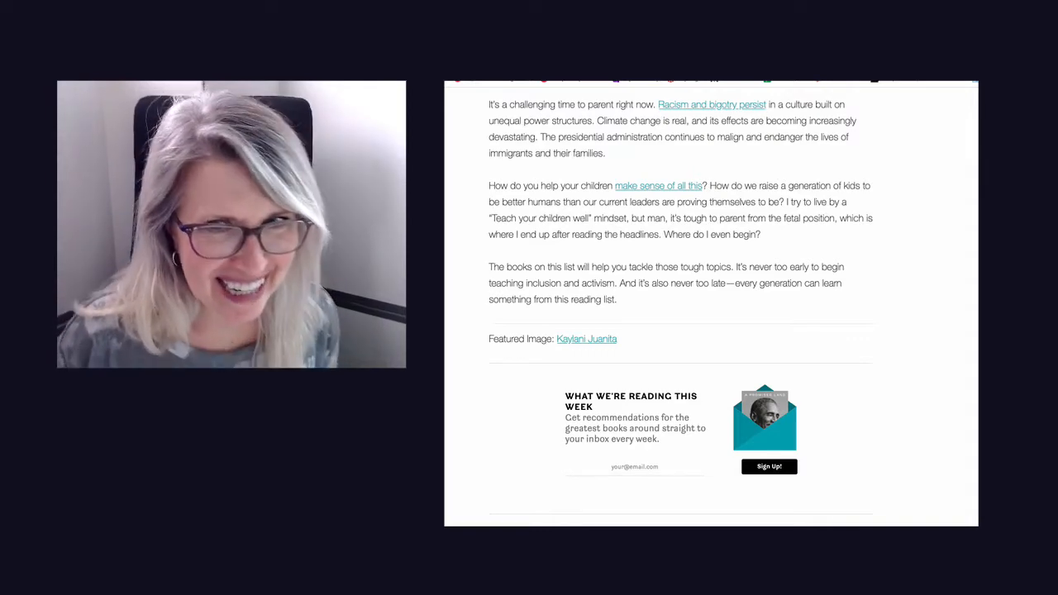
Step: Scroll past the newsletter box to the Antiracist Baby and A is for Activist entries
{"action": "scroll", "scroll_direction": "down", "scroll_amount": 3}
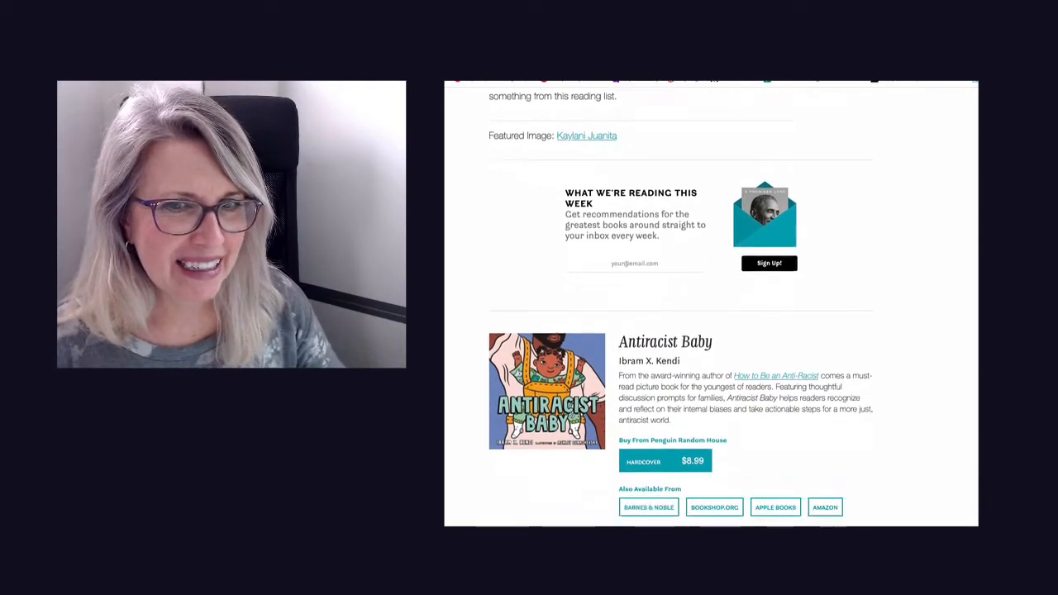
{"action": "scroll", "scroll_direction": "down", "scroll_amount": 3}
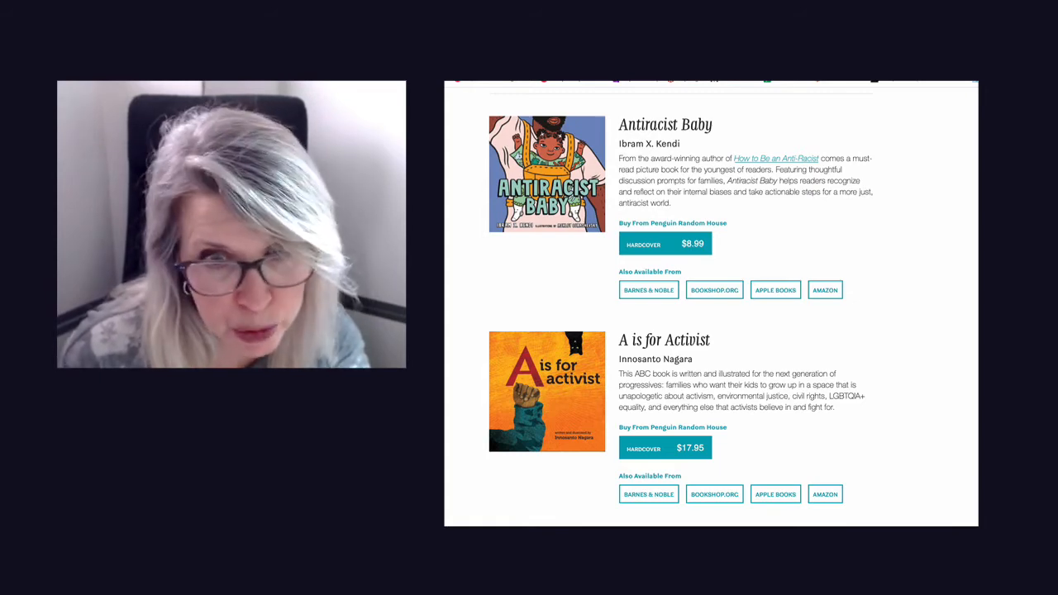
Step: Scroll down to Last Stop on Market Street and the start of All Are Welcome
{"action": "scroll", "scroll_direction": "down", "scroll_amount": 3}
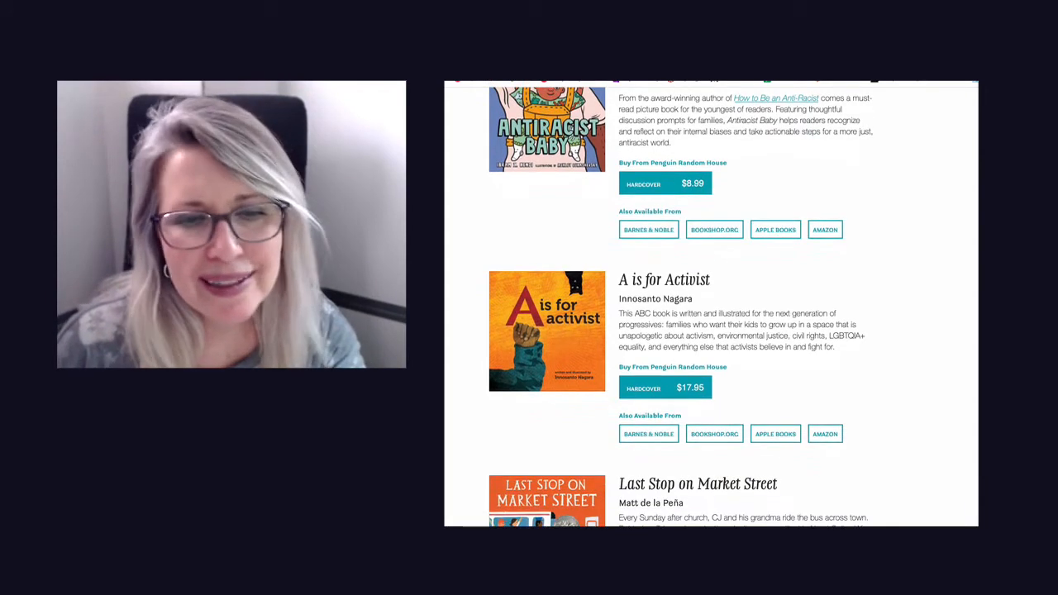
{"action": "scroll", "scroll_direction": "down", "scroll_amount": 3}
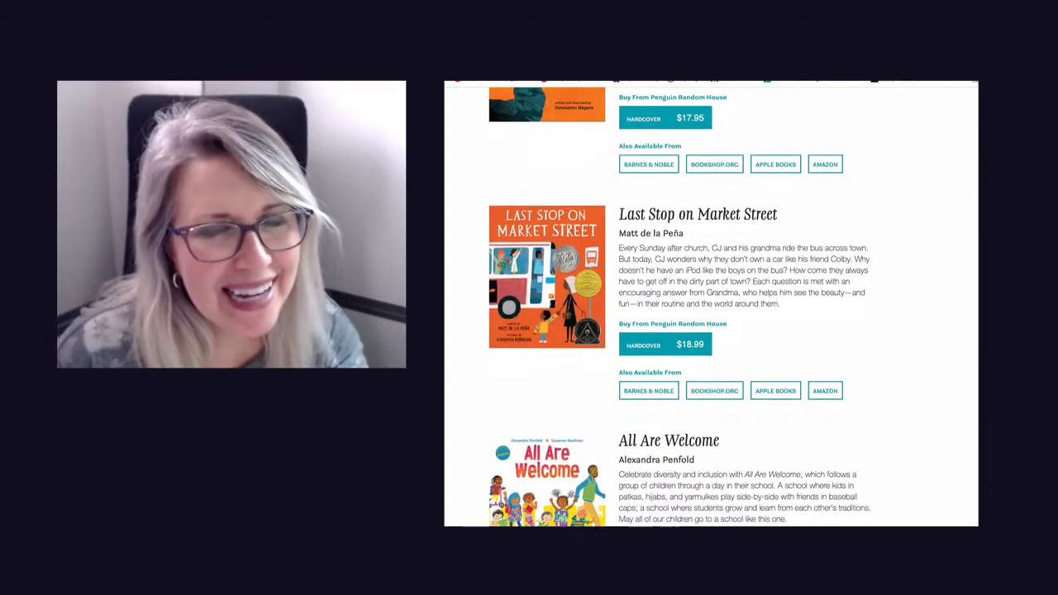
{"action": "scroll", "scroll_direction": "down", "scroll_amount": 3}
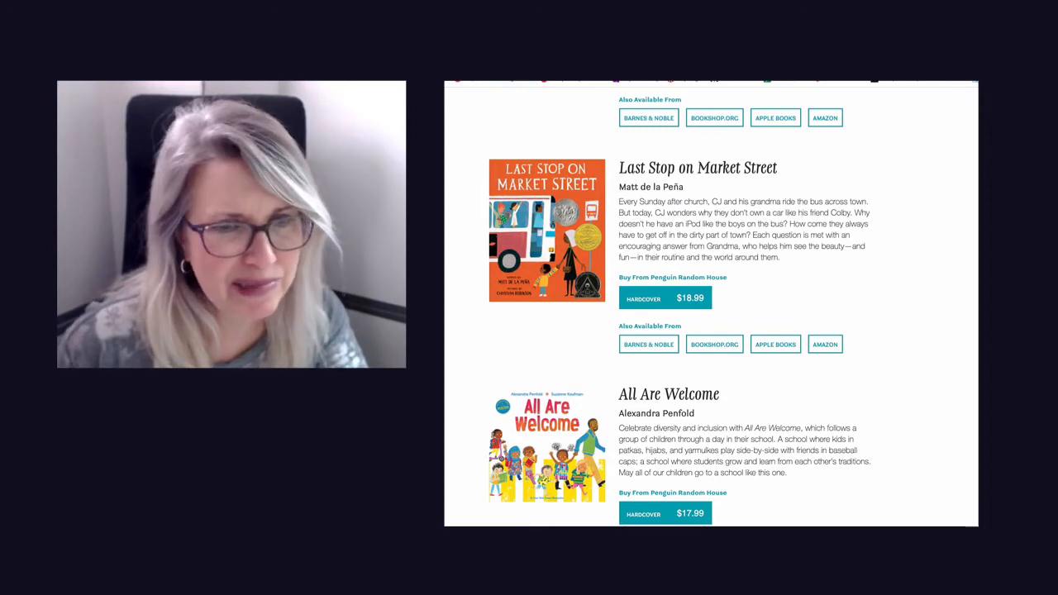
Step: Scroll so All Are Welcome and Baby Feminists by Libby Babbott-Klein are fully shown
{"action": "scroll", "scroll_direction": "down", "scroll_amount": 3}
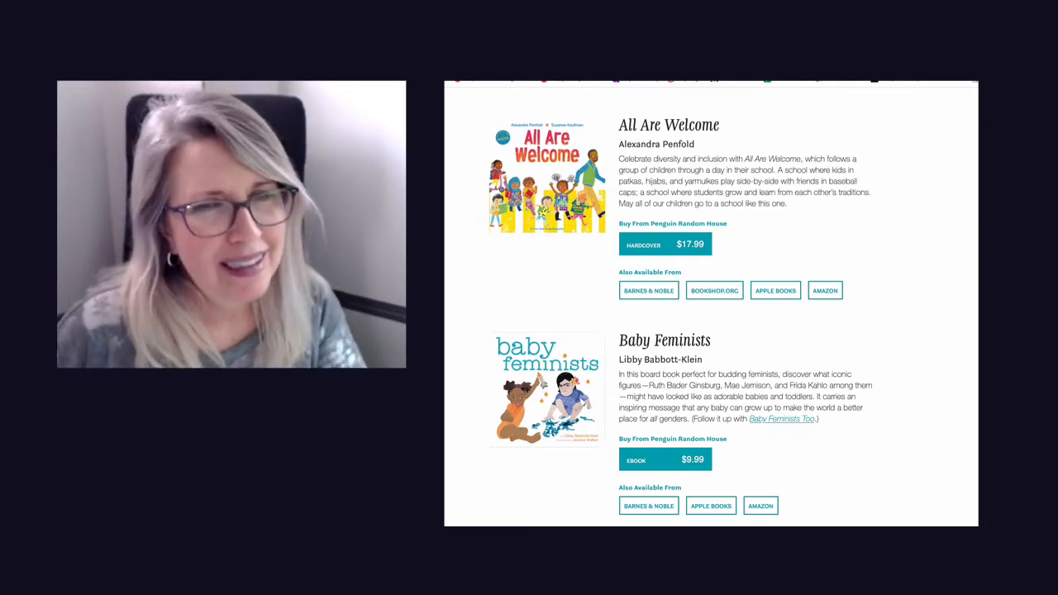
Step: Scroll past Baby Feminists to reveal The Journey by Francesca Sanna
{"action": "scroll", "scroll_direction": "down", "scroll_amount": 3}
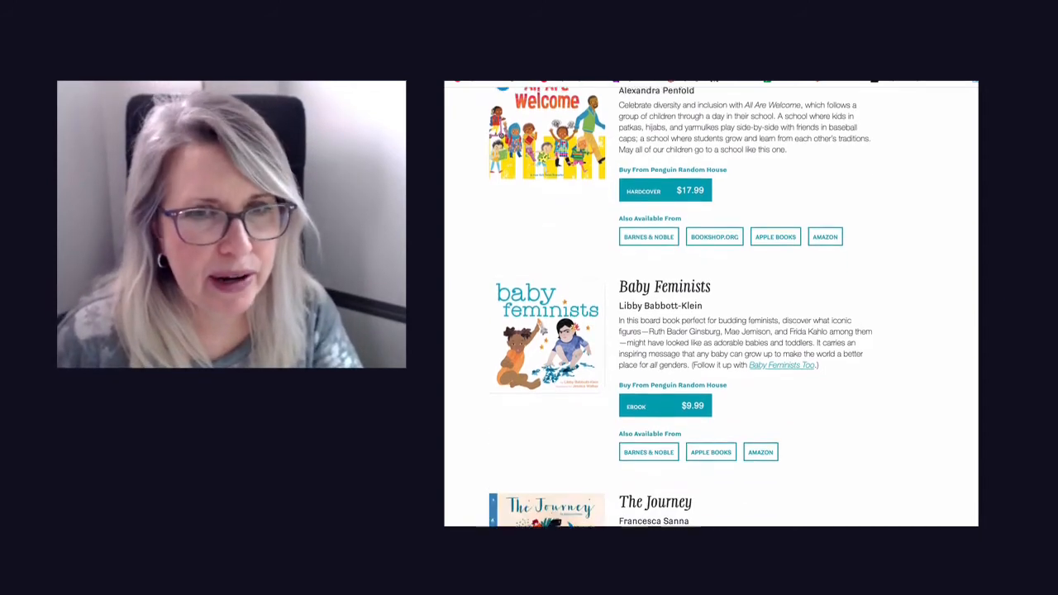
{"action": "scroll", "scroll_direction": "down", "scroll_amount": 3}
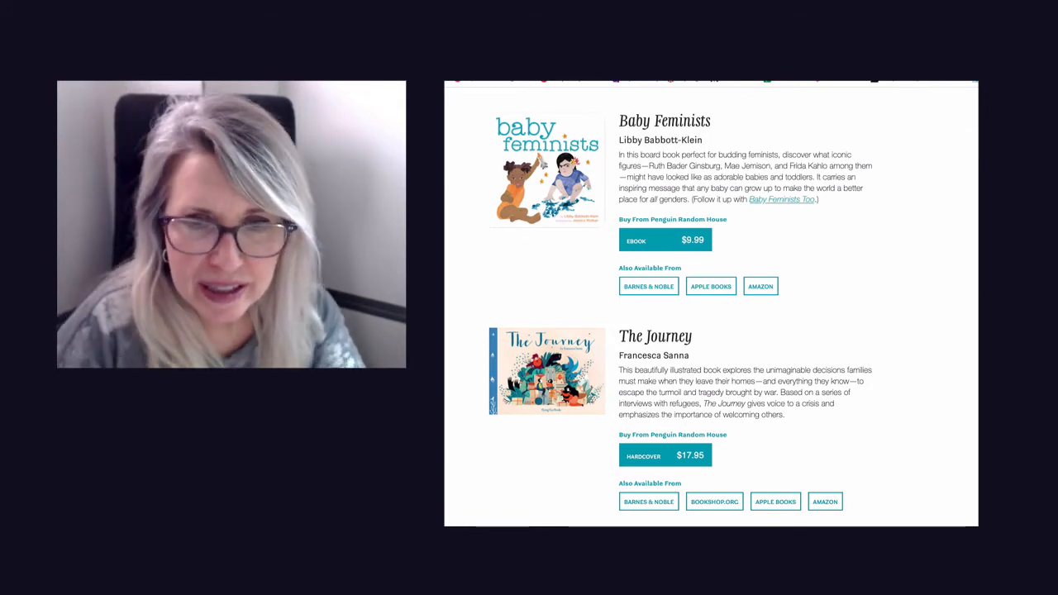
Step: Scroll to show The Journey and Horton Hears a Who! by Dr. Seuss
{"action": "scroll", "scroll_direction": "down", "scroll_amount": 3}
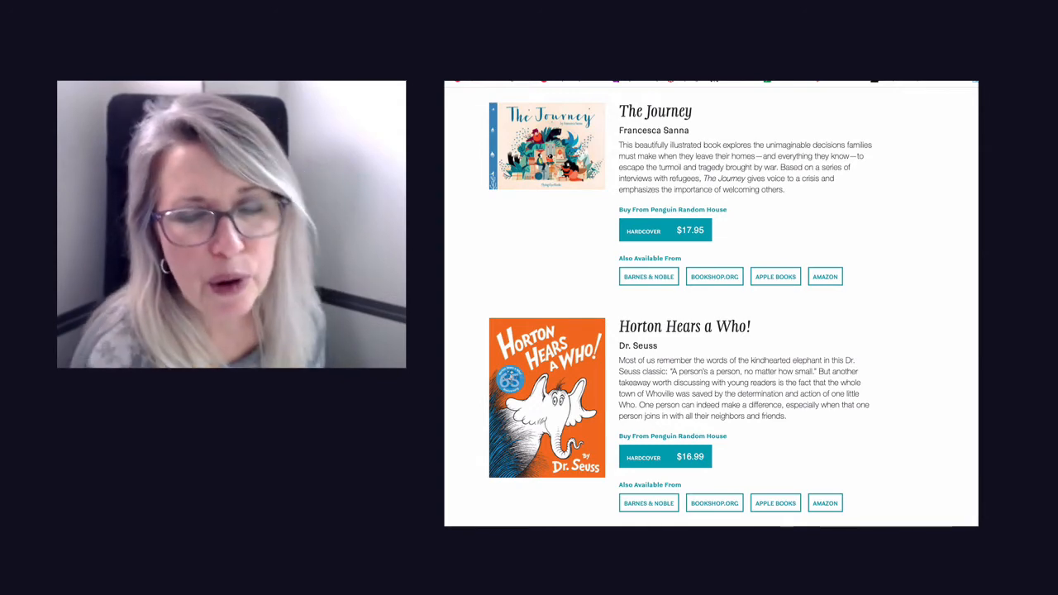
Step: Scroll below Horton Hears a Who! to reveal Stonewall by Rob Sanders
{"action": "scroll", "scroll_direction": "down", "scroll_amount": 3}
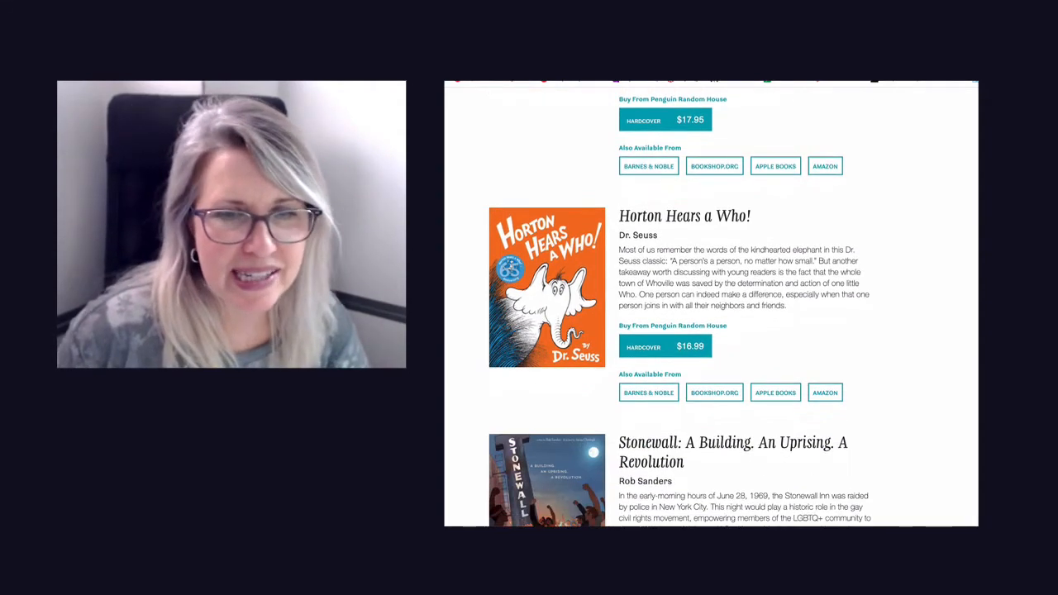
{"action": "scroll", "scroll_direction": "down", "scroll_amount": 3}
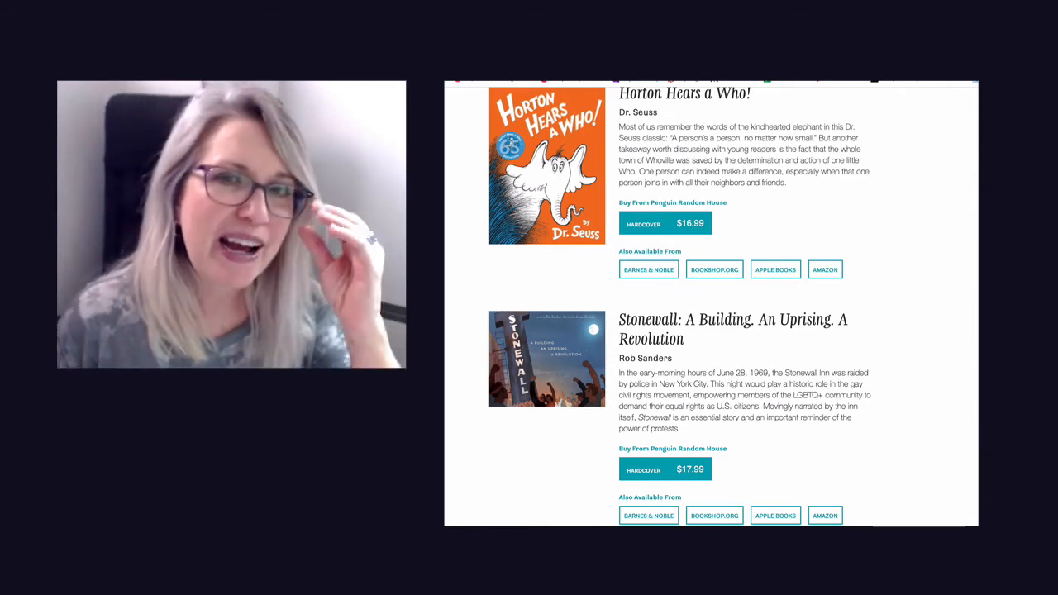
{"action": "scroll", "scroll_direction": "down", "scroll_amount": 3}
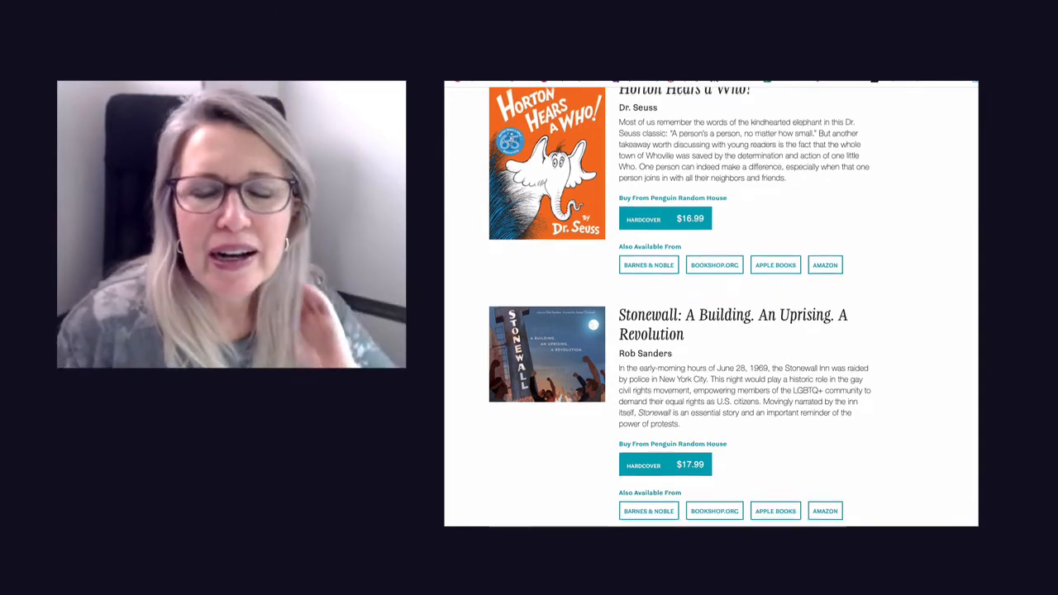
Step: Scroll past Stonewall and Shirley Chisholm Is a Verb to The Little Book of Little Activists and I Am Jazz
{"action": "scroll", "scroll_direction": "down", "scroll_amount": 3}
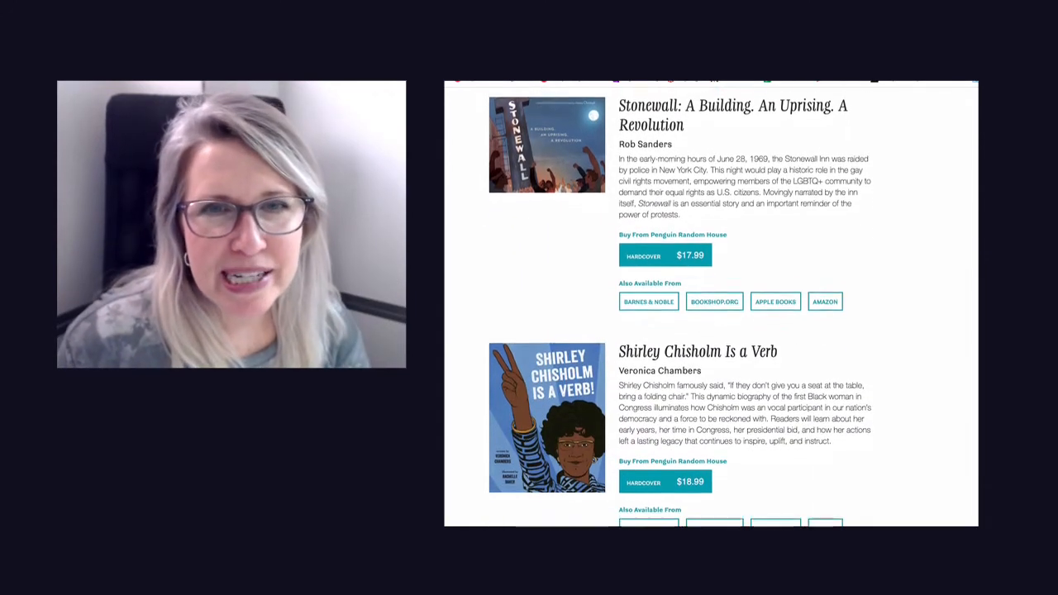
{"action": "scroll", "scroll_direction": "down", "scroll_amount": 3}
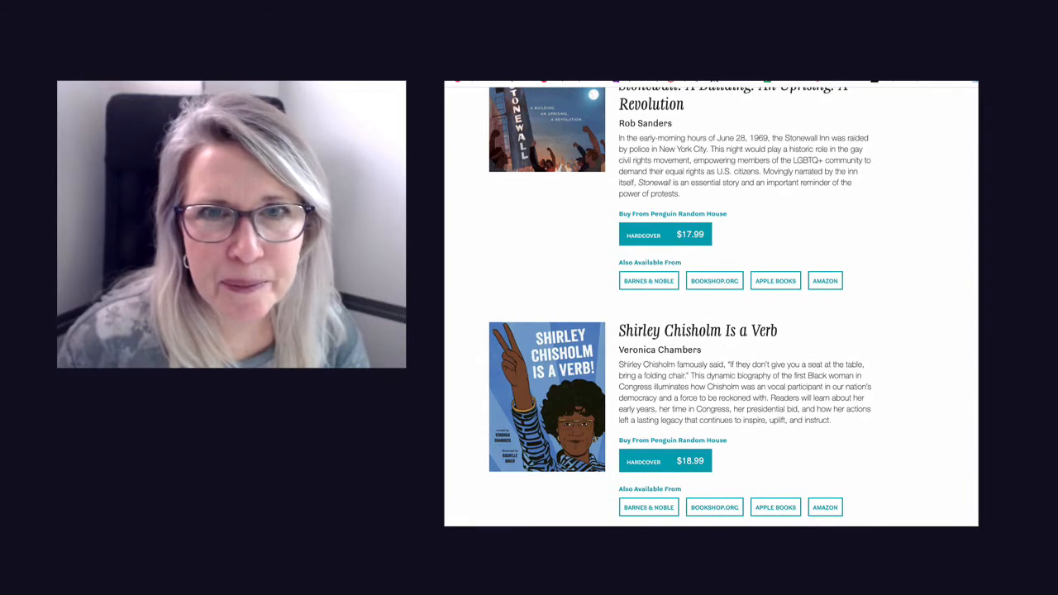
{"action": "scroll", "scroll_direction": "down", "scroll_amount": 3}
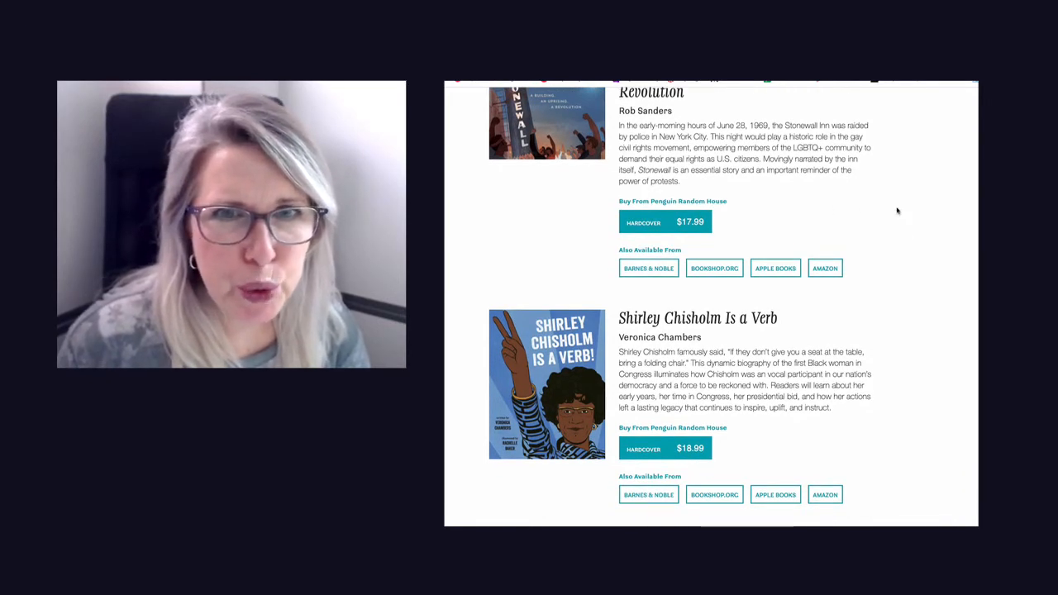
{"action": "scroll", "scroll_direction": "up", "scroll_amount": 3}
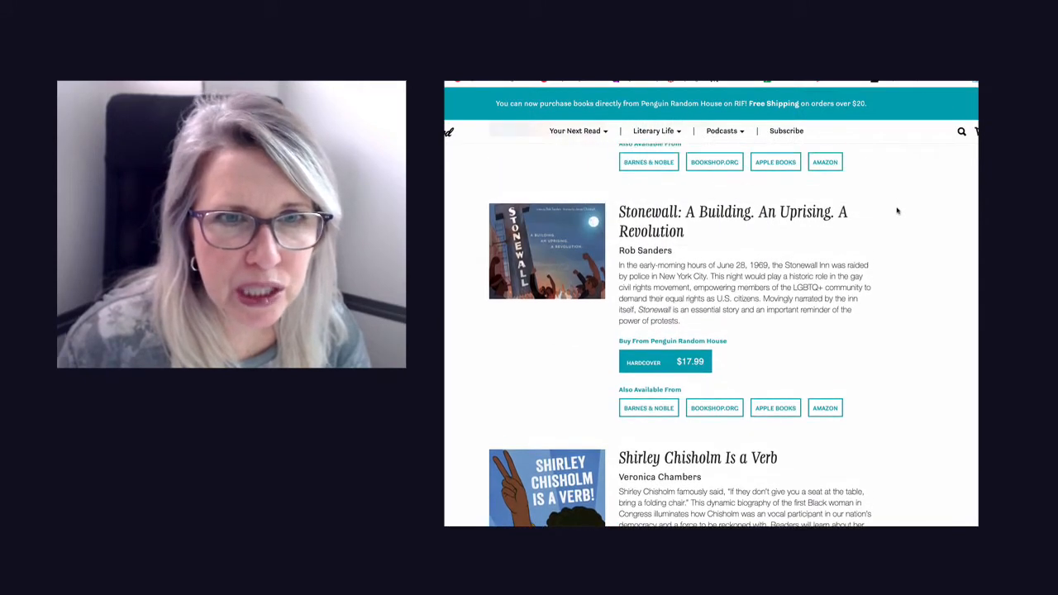
{"action": "scroll", "scroll_direction": "down", "scroll_amount": 3}
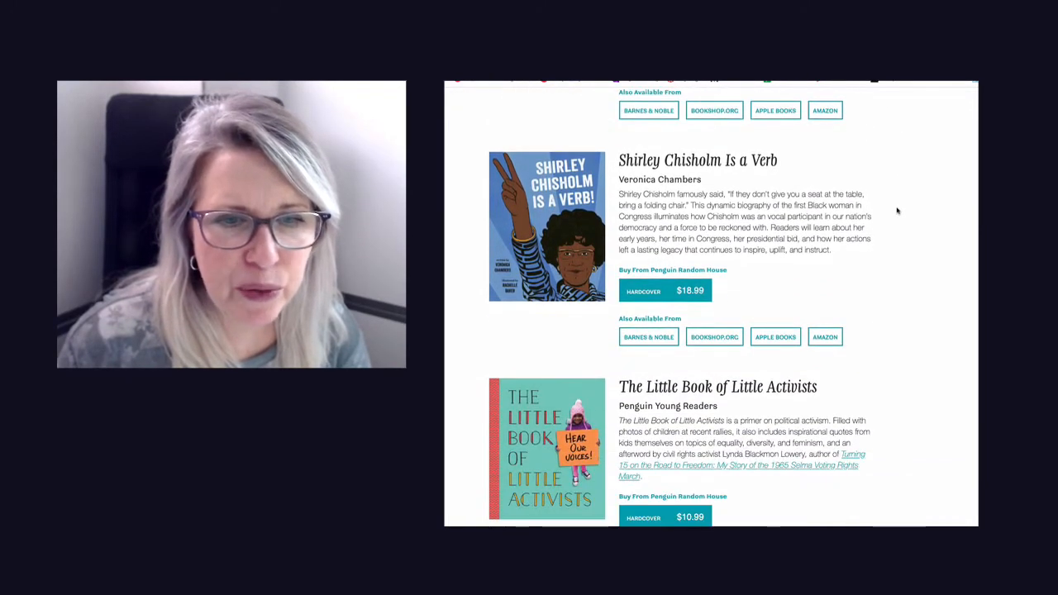
{"action": "scroll", "scroll_direction": "down", "scroll_amount": 3}
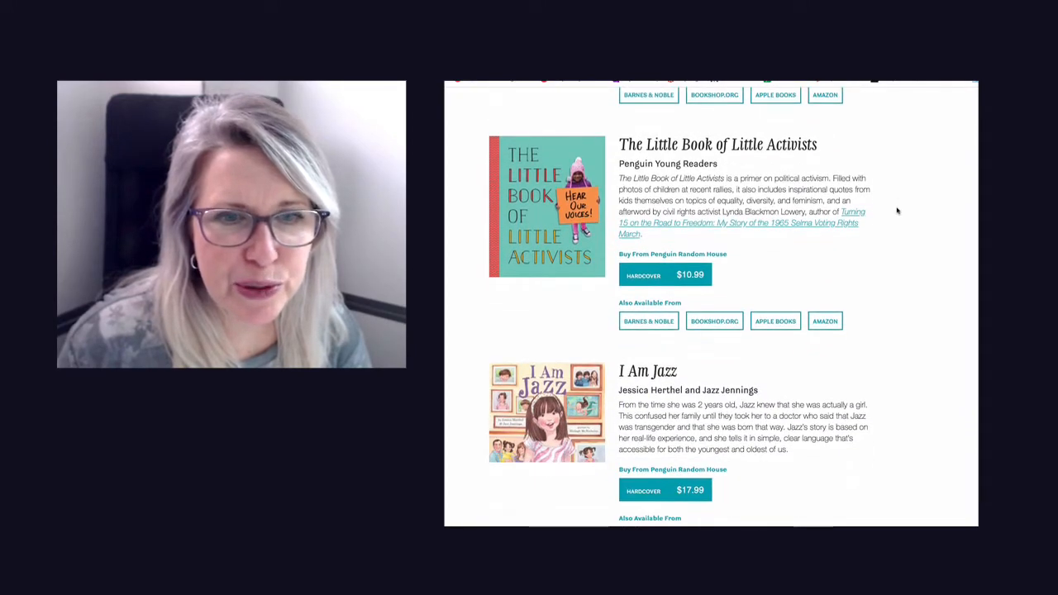
{"action": "scroll", "scroll_direction": "down", "scroll_amount": 3}
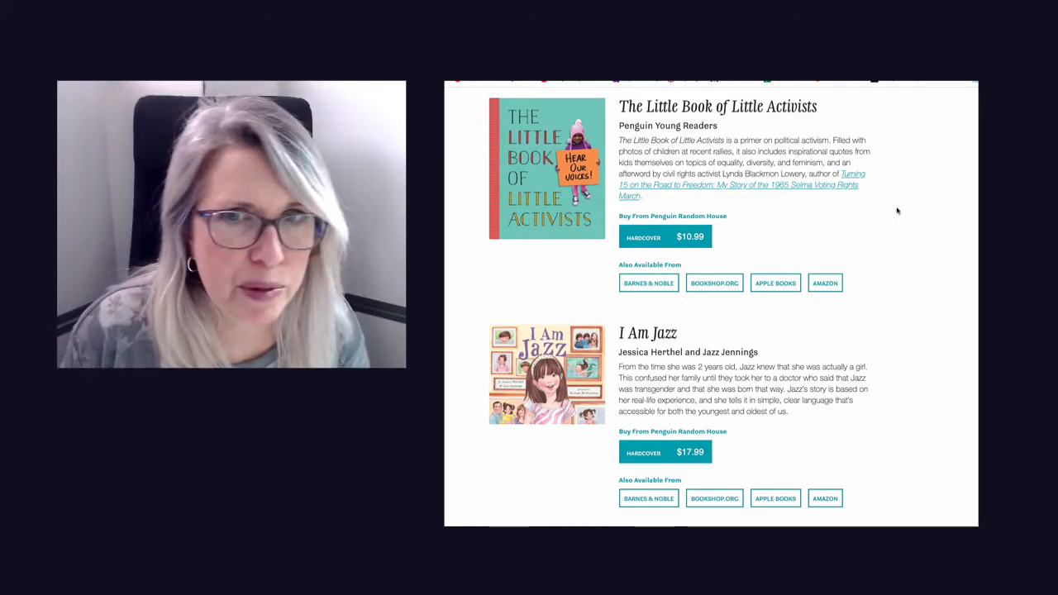
Step: Scroll past I Am Jazz to Chelsea Clinton's Start Now! and the top of Rad Women Worldwide
{"action": "scroll", "scroll_direction": "down", "scroll_amount": 3}
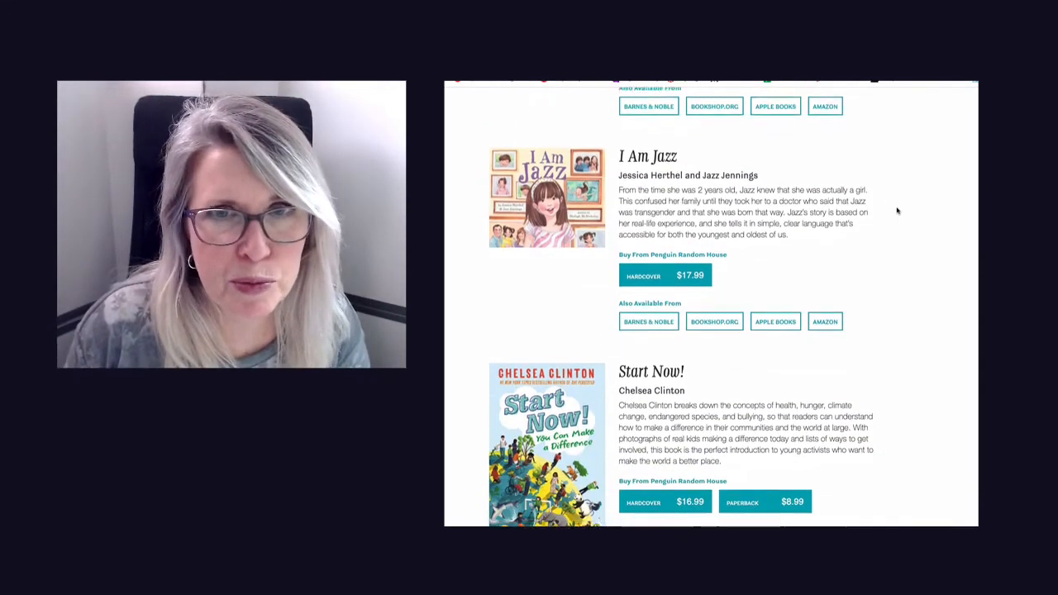
{"action": "scroll", "scroll_direction": "down", "scroll_amount": 3}
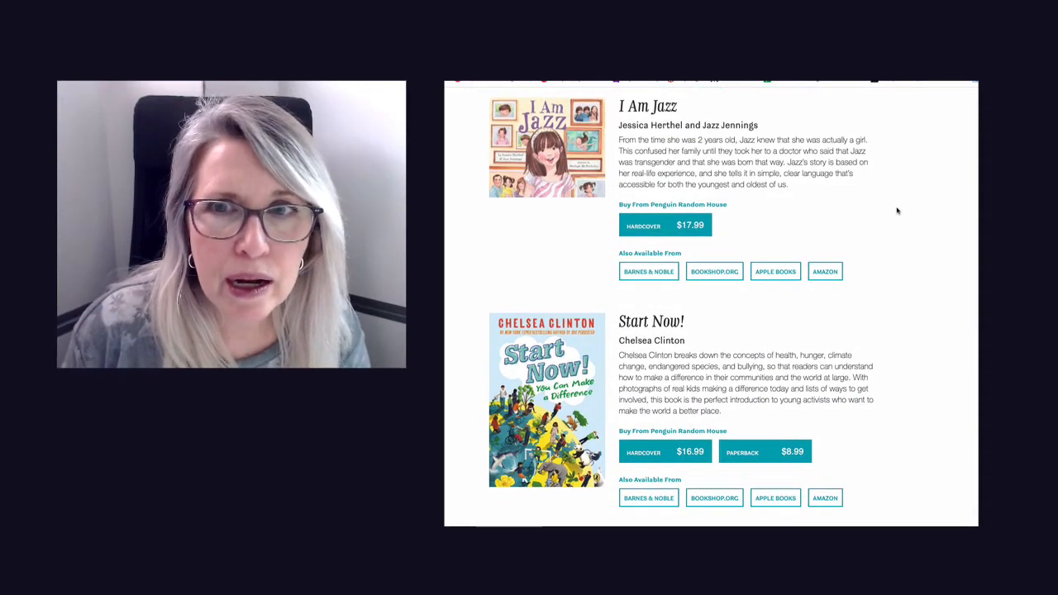
{"action": "scroll", "scroll_direction": "down", "scroll_amount": 3}
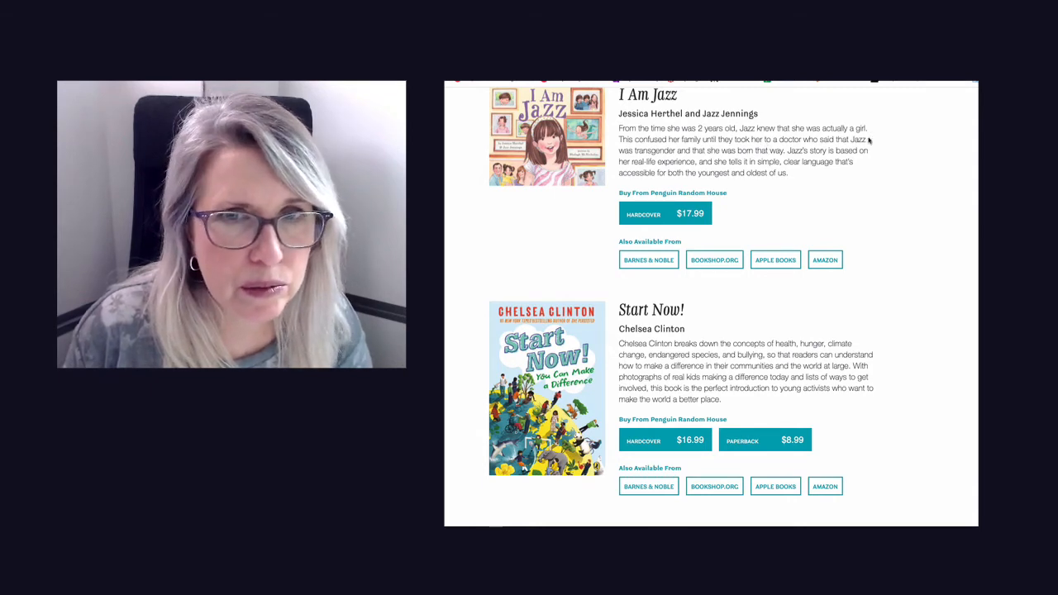
{"action": "scroll", "scroll_direction": "down", "scroll_amount": 3}
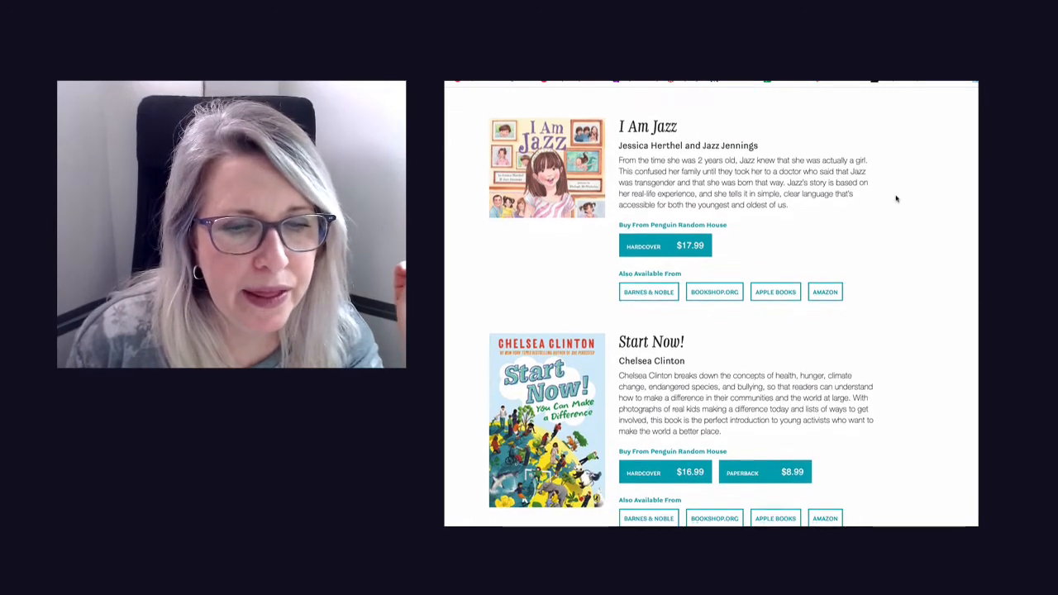
{"action": "scroll", "scroll_direction": "down", "scroll_amount": 3}
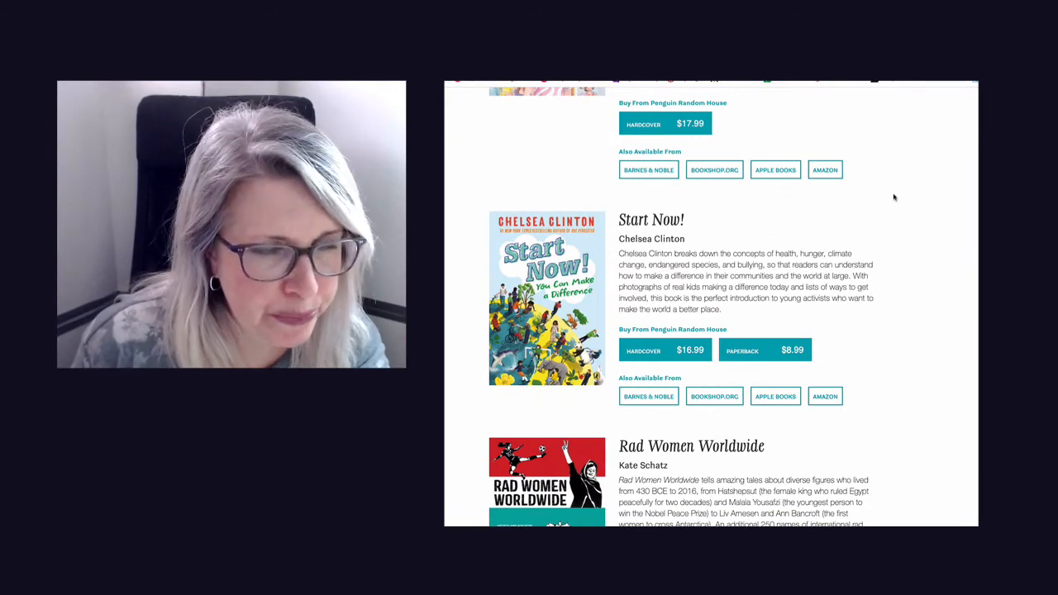
Step: Scroll through Kid Activists and No One Is Too Small to Make a Difference
{"action": "scroll", "scroll_direction": "down", "scroll_amount": 3}
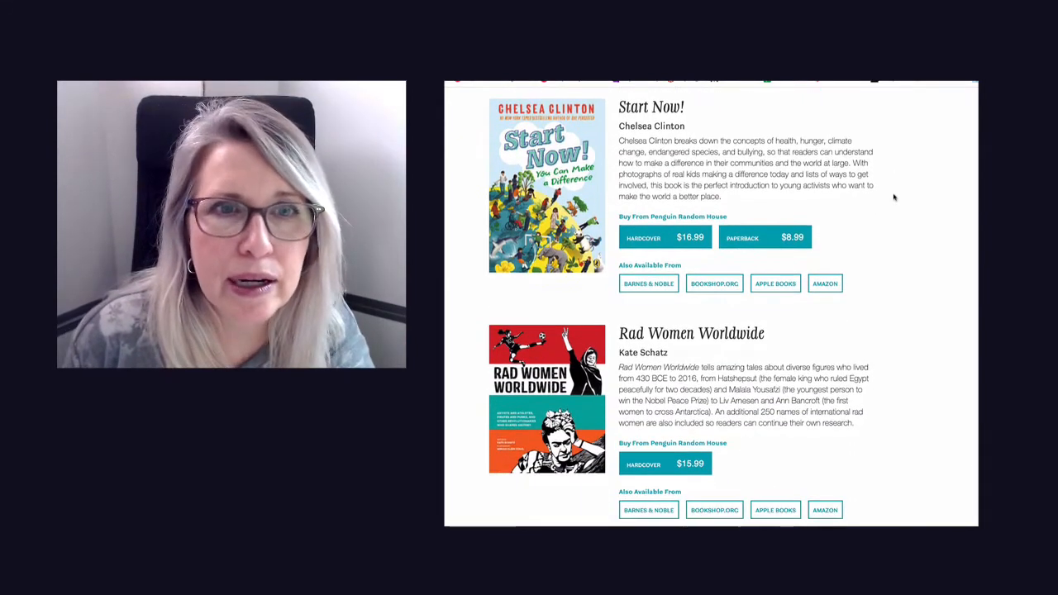
{"action": "scroll", "scroll_direction": "down", "scroll_amount": 3}
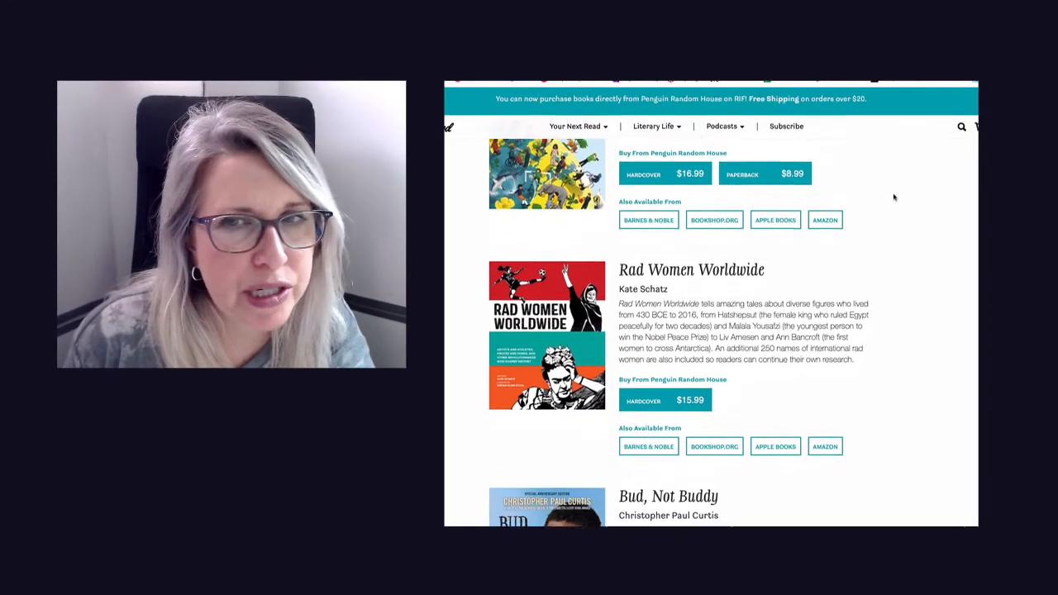
{"action": "scroll", "scroll_direction": "down", "scroll_amount": 3}
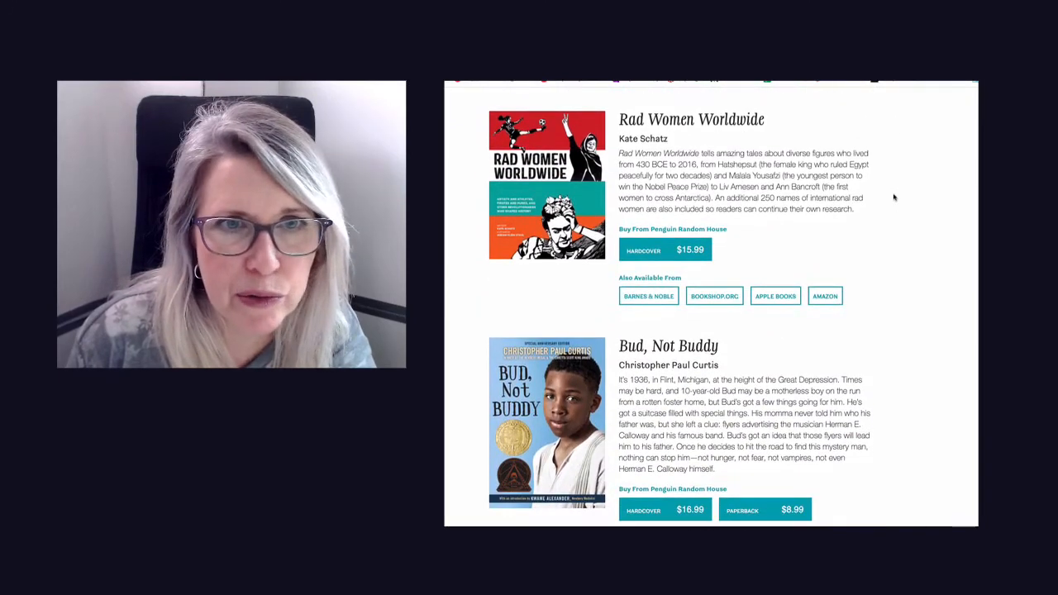
{"action": "scroll", "scroll_direction": "down", "scroll_amount": 3}
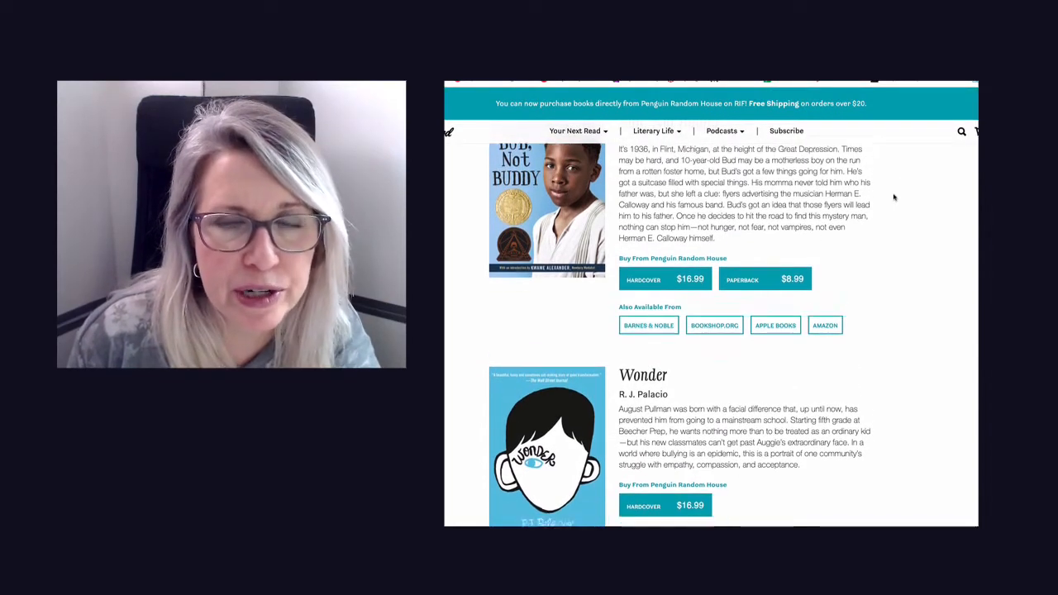
{"action": "scroll", "scroll_direction": "down", "scroll_amount": 3}
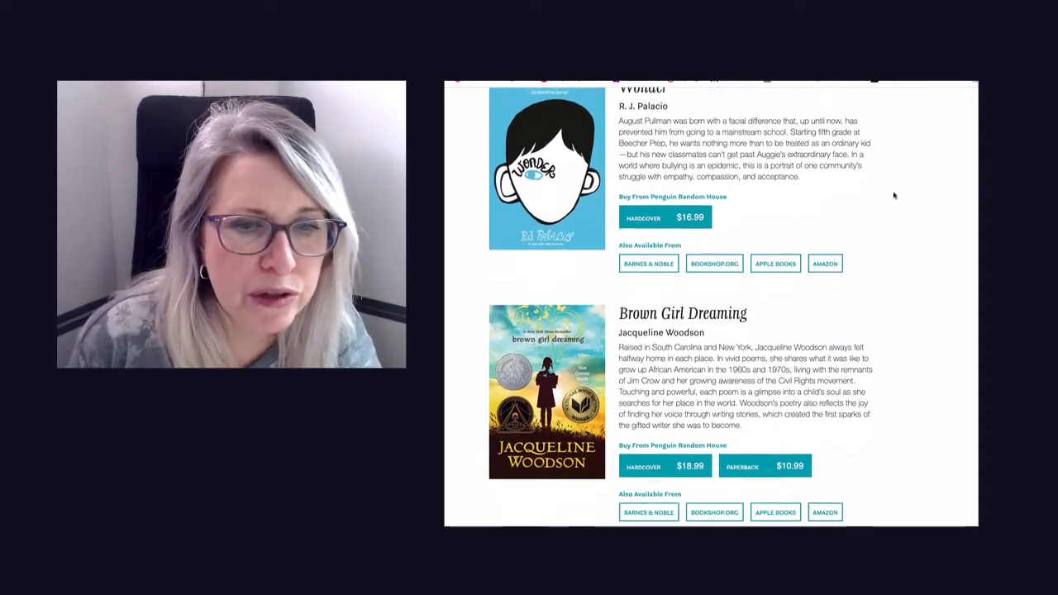
{"action": "scroll", "scroll_direction": "down", "scroll_amount": 3}
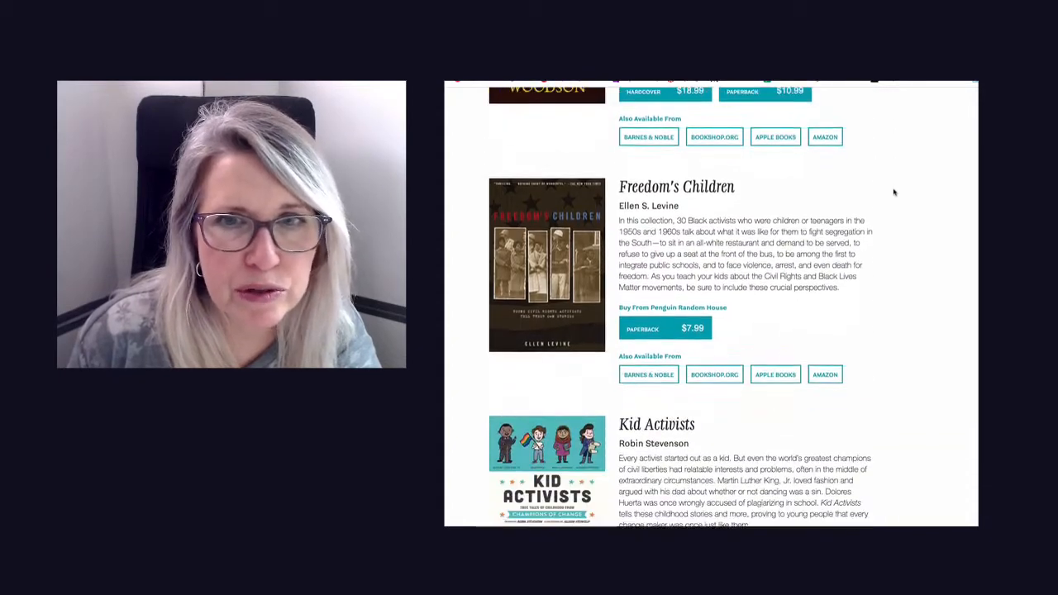
{"action": "scroll", "scroll_direction": "down", "scroll_amount": 3}
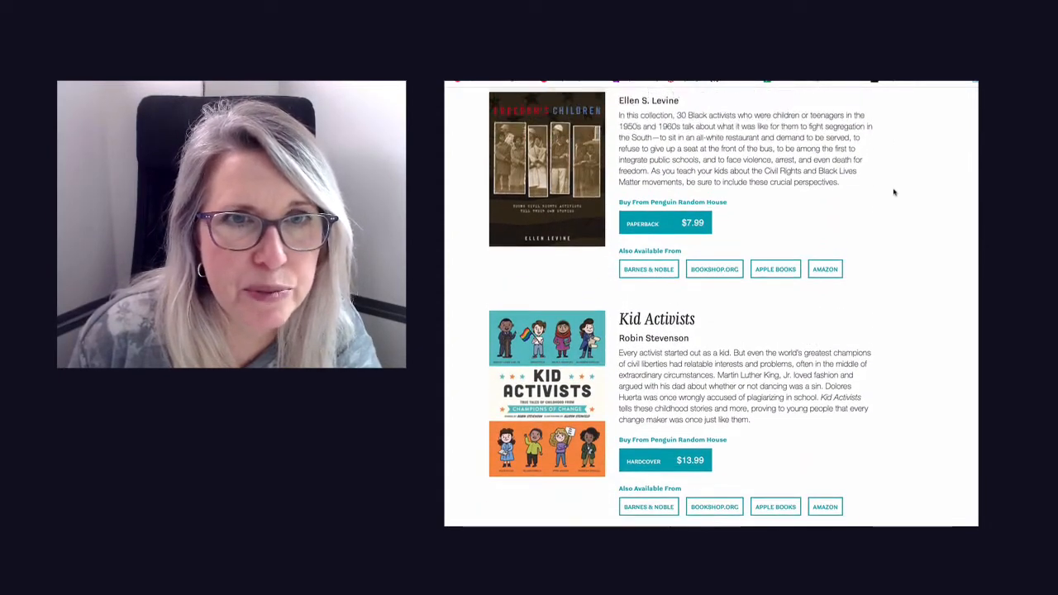
Step: Scroll past The Diary of a Young Girl to the author's About biography at the list's end
{"action": "scroll", "scroll_direction": "down", "scroll_amount": 3}
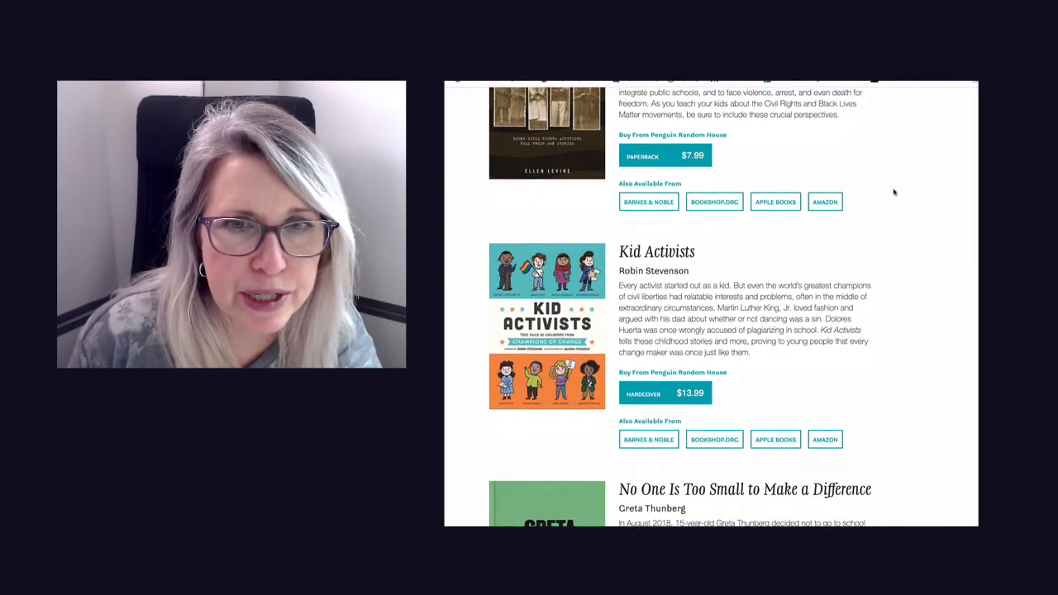
{"action": "scroll", "scroll_direction": "down", "scroll_amount": 3}
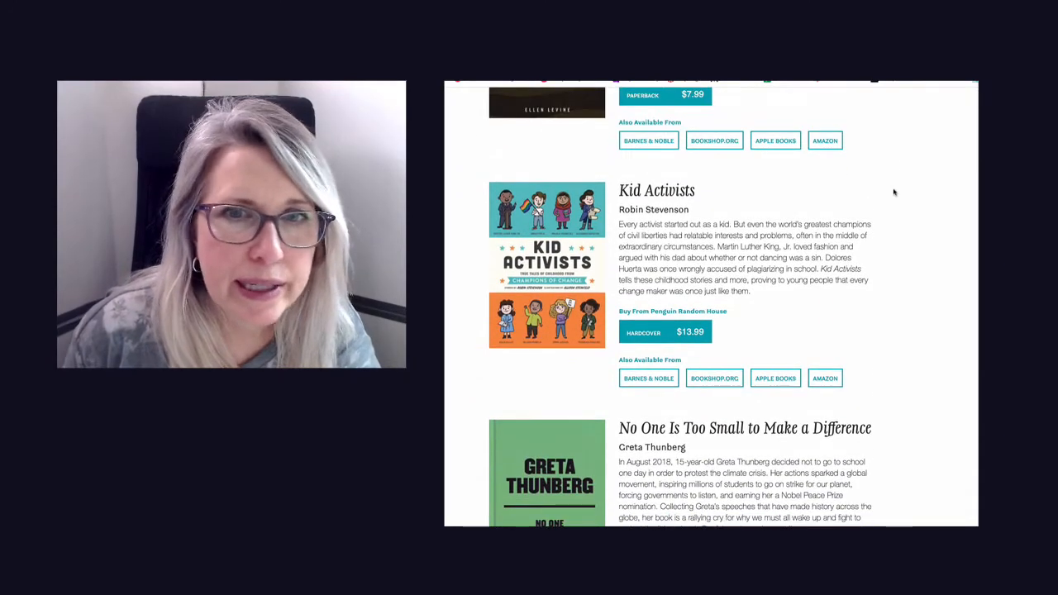
{"action": "scroll", "scroll_direction": "down", "scroll_amount": 3}
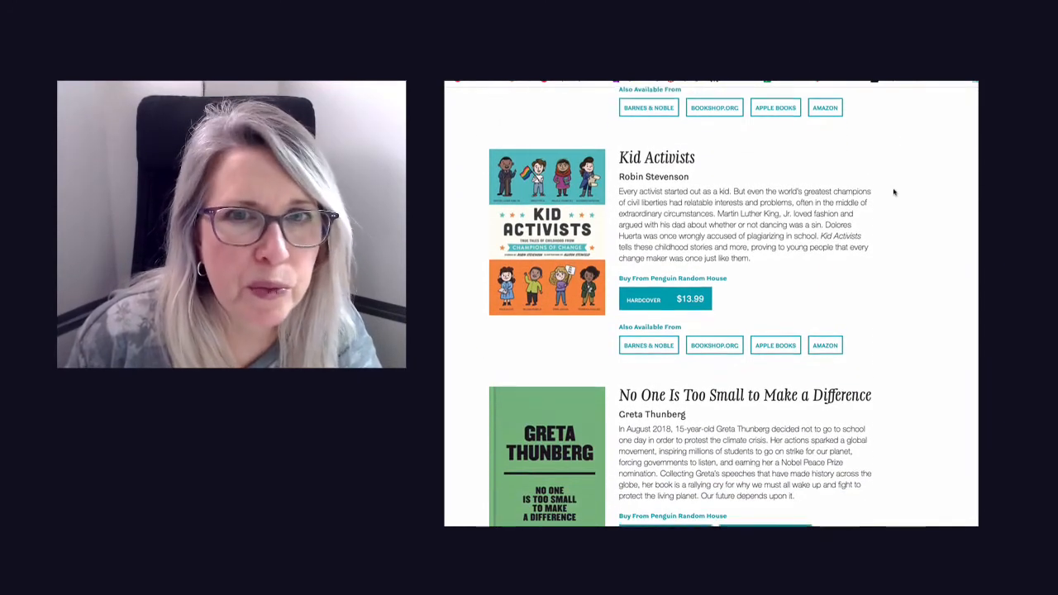
{"action": "scroll", "scroll_direction": "down", "scroll_amount": 3}
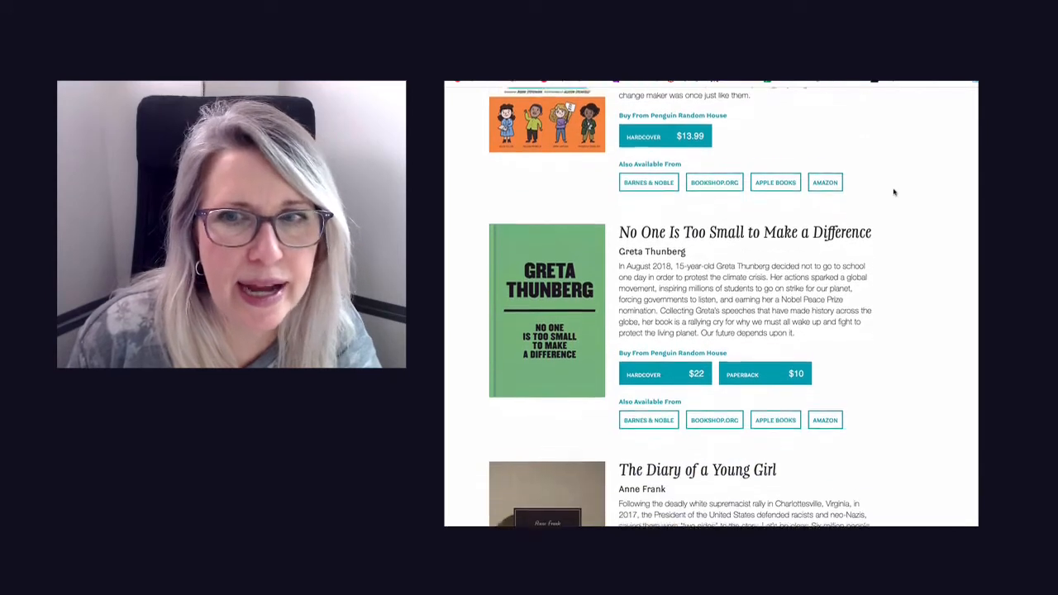
{"action": "scroll", "scroll_direction": "down", "scroll_amount": 3}
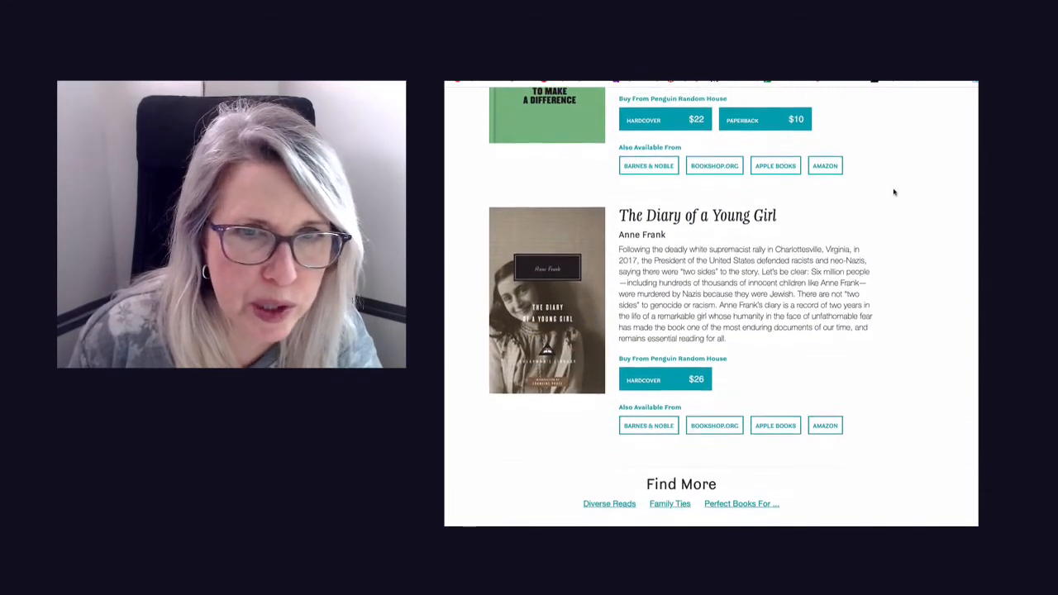
{"action": "scroll", "scroll_direction": "down", "scroll_amount": 3}
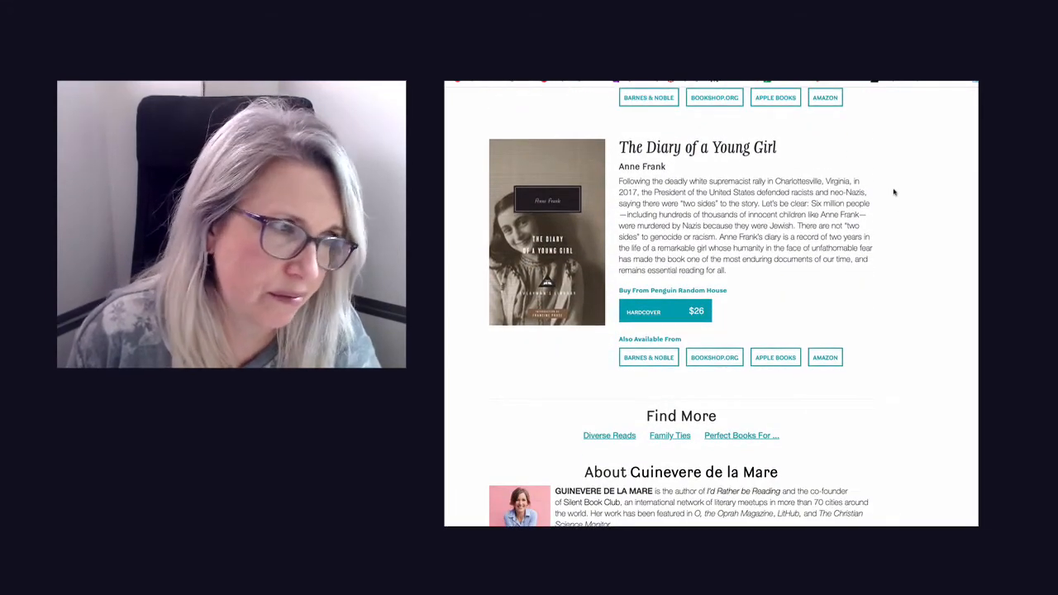
{"action": "scroll", "scroll_direction": "down", "scroll_amount": 3}
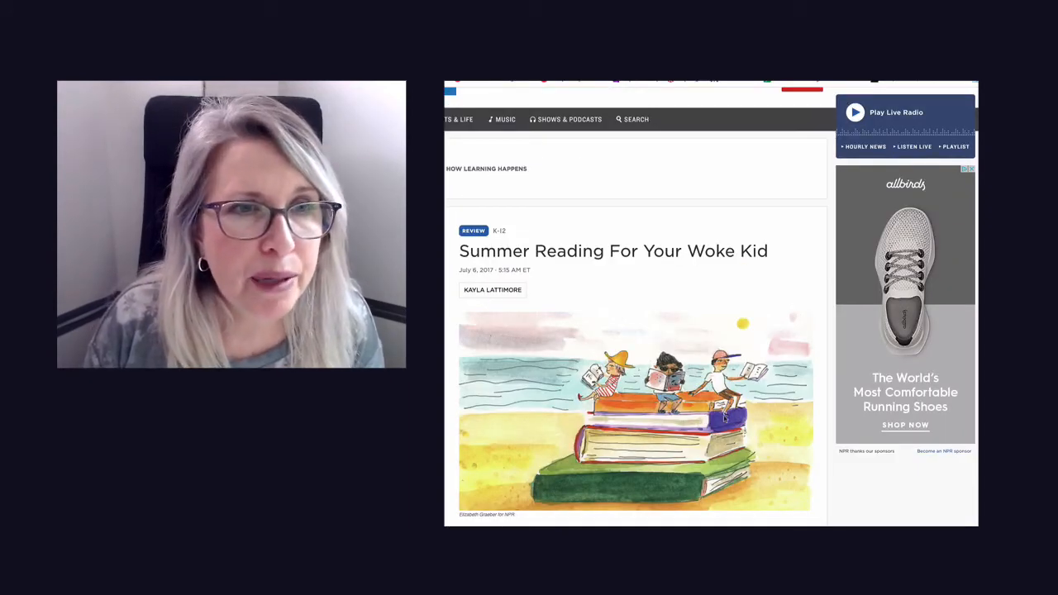
Step: Scroll the NPR review past the illustration to the intro paragraph introducing the compiled social-justice book list
{"action": "scroll", "scroll_direction": "down", "scroll_amount": 3}
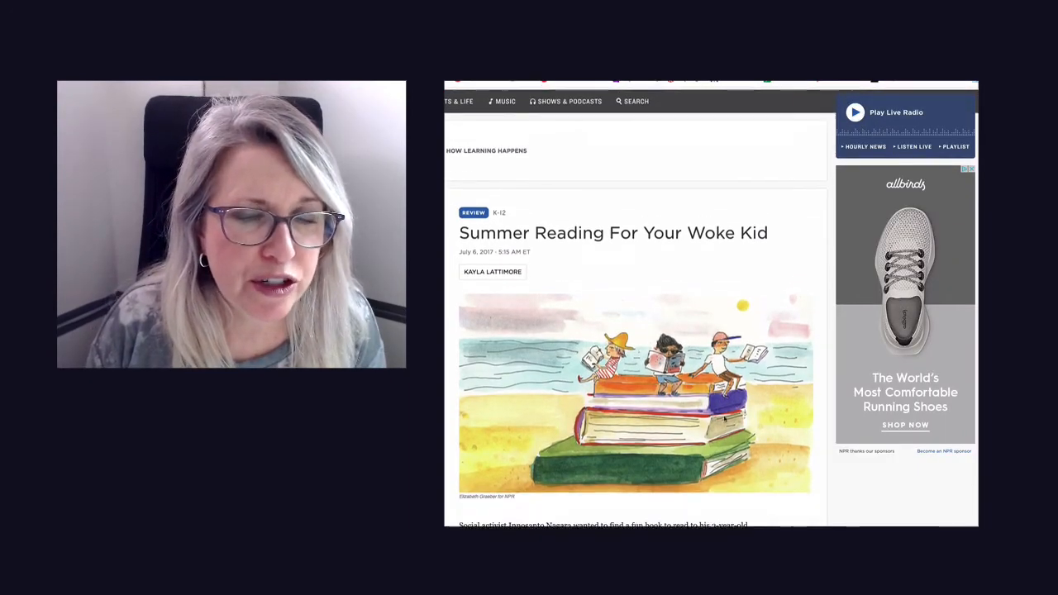
{"action": "scroll", "scroll_direction": "down", "scroll_amount": 3}
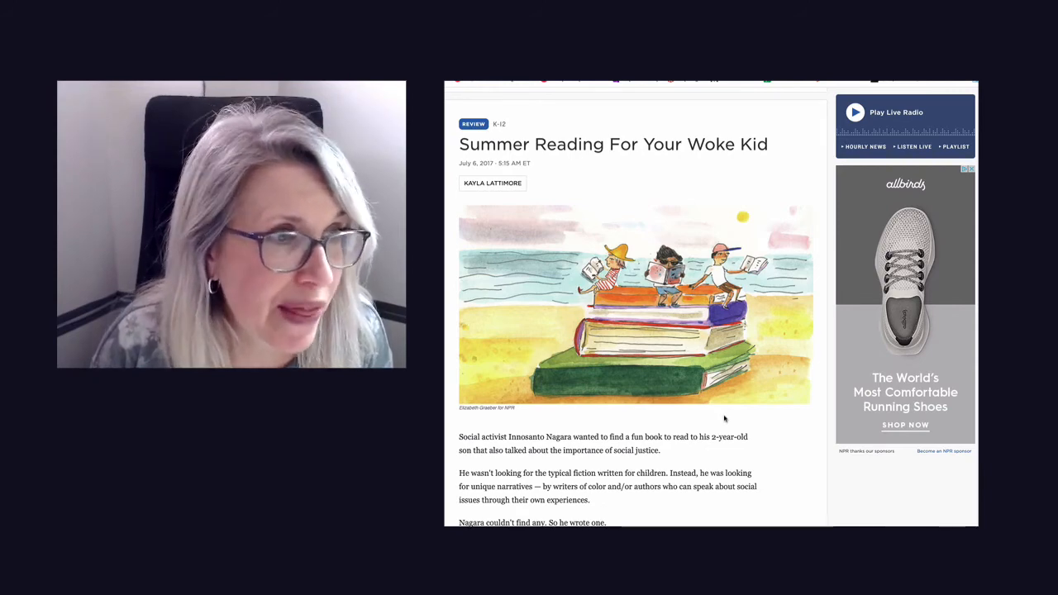
{"action": "scroll", "scroll_direction": "down", "scroll_amount": 3}
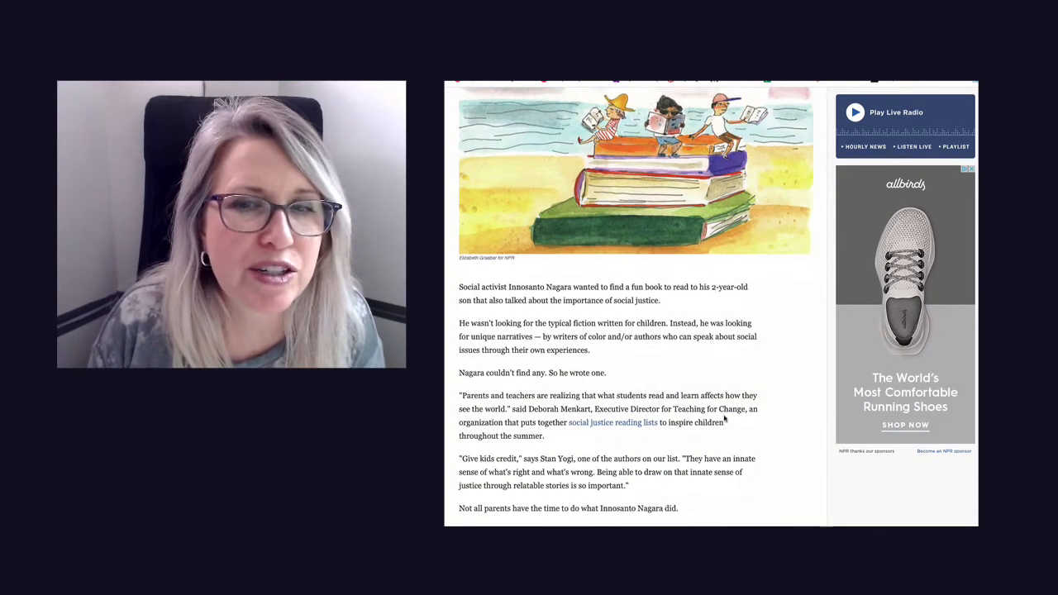
{"action": "scroll", "scroll_direction": "down", "scroll_amount": 3}
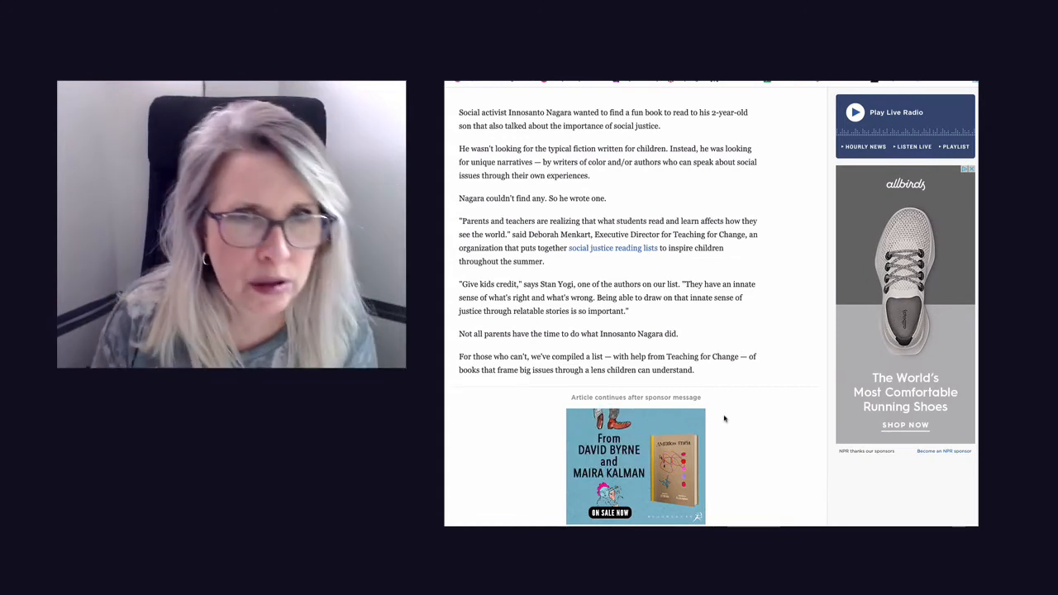
{"action": "scroll", "scroll_direction": "down", "scroll_amount": 3}
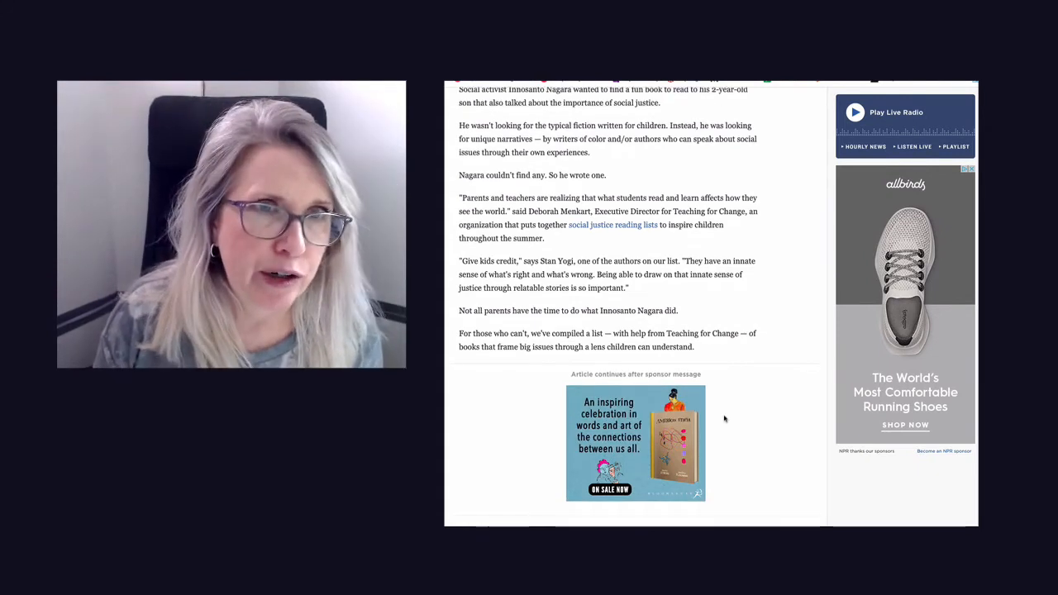
{"action": "scroll", "scroll_direction": "down", "scroll_amount": 3}
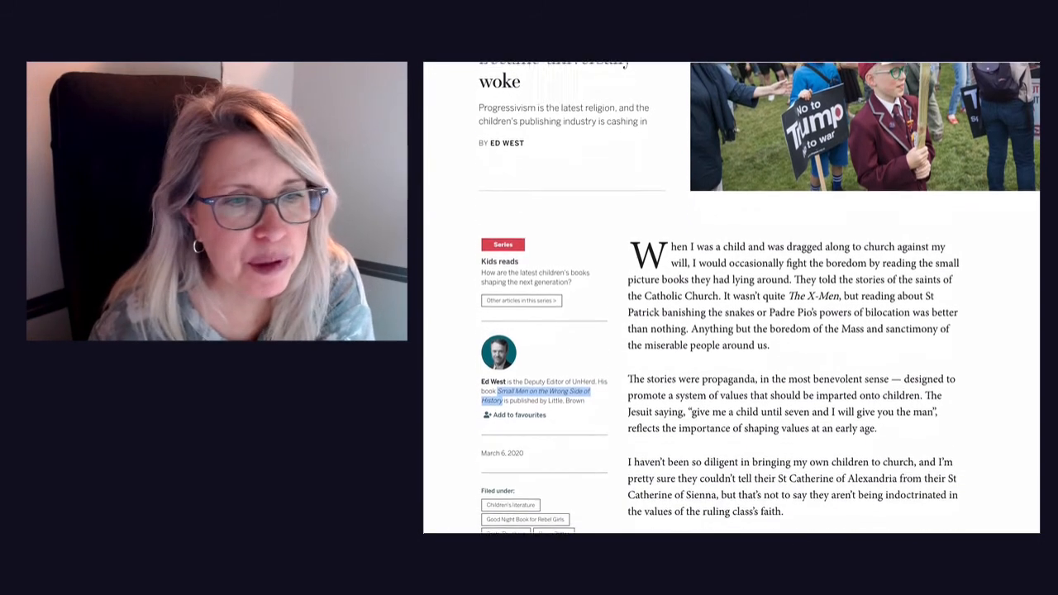
Step: Scroll past the hagiography paragraph to the 'It was a bit of a surprise' passage on post-2016 political children's books
{"action": "scroll", "scroll_direction": "down", "scroll_amount": 3}
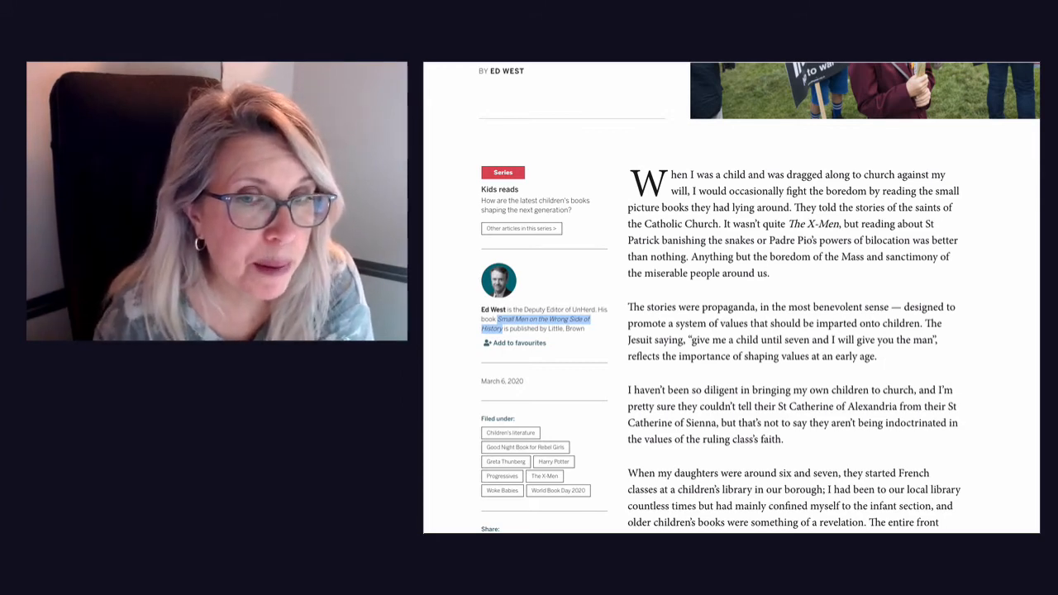
{"action": "scroll", "scroll_direction": "down", "scroll_amount": 3}
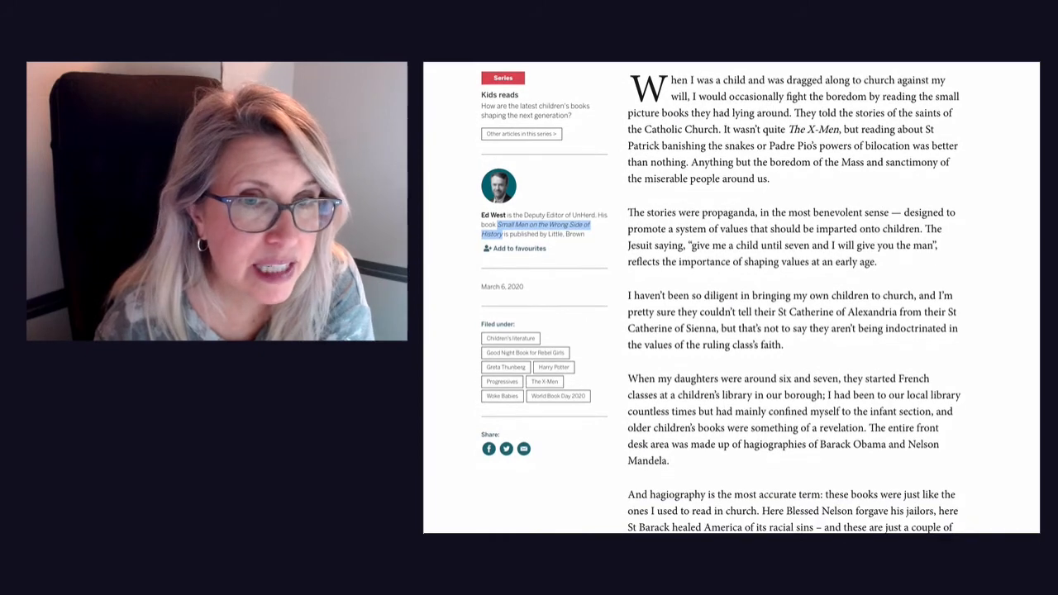
{"action": "scroll", "scroll_direction": "down", "scroll_amount": 3}
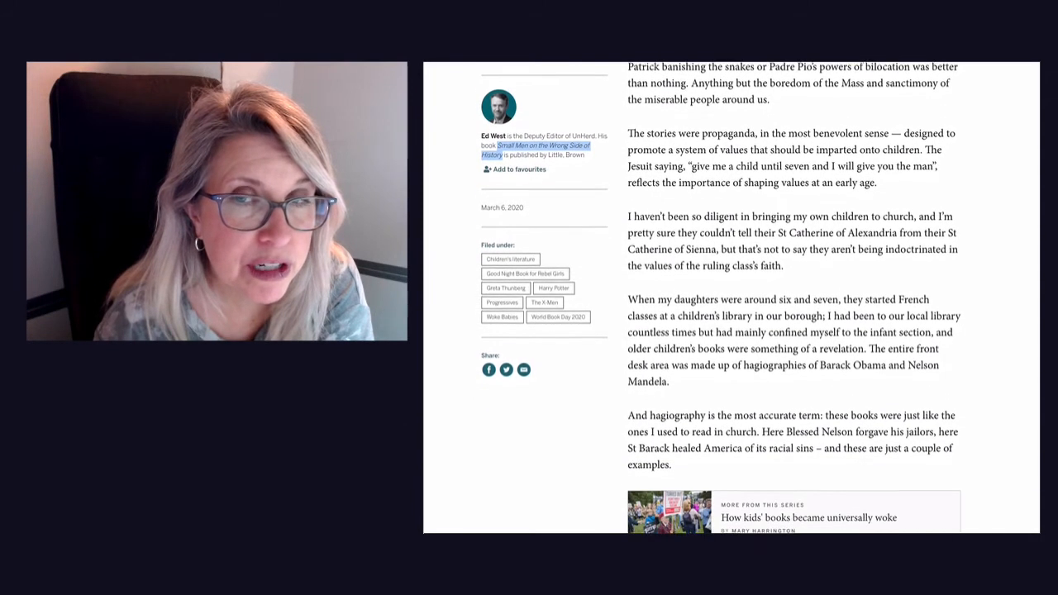
{"action": "scroll", "scroll_direction": "down", "scroll_amount": 3}
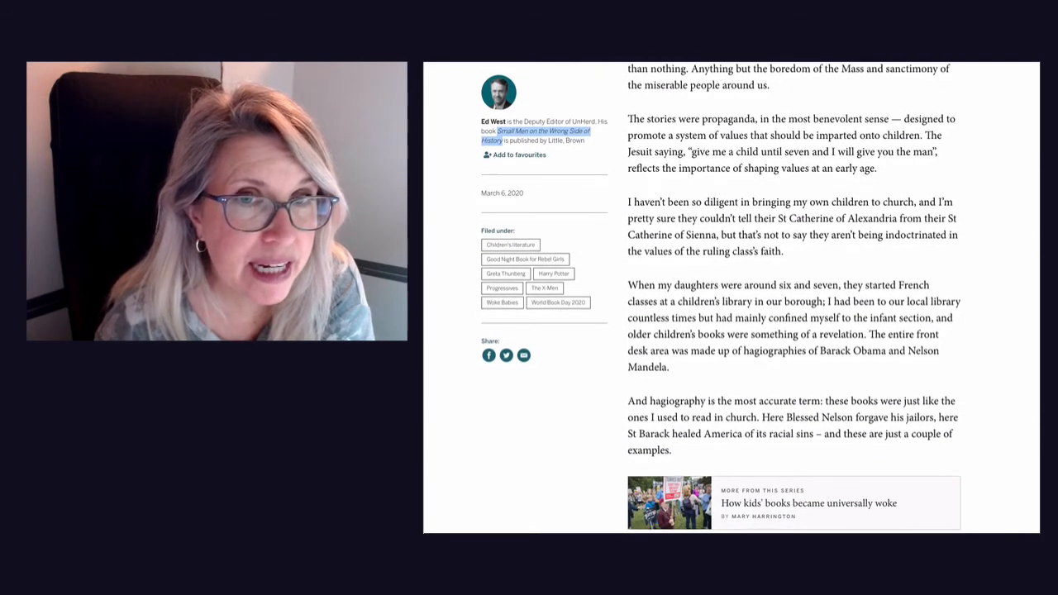
{"action": "scroll", "scroll_direction": "down", "scroll_amount": 3}
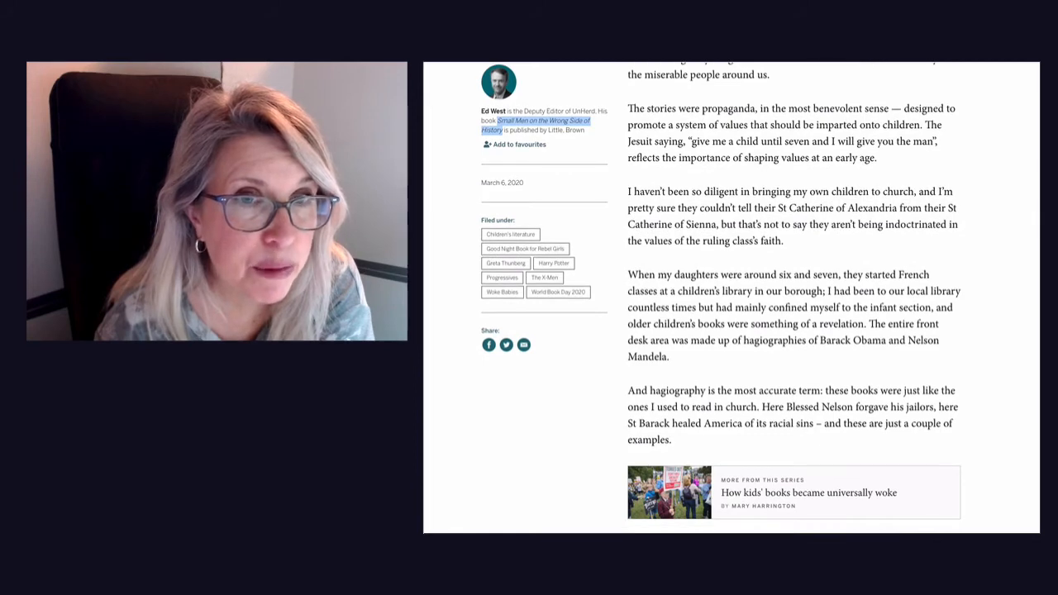
{"action": "scroll", "scroll_direction": "down", "scroll_amount": 3}
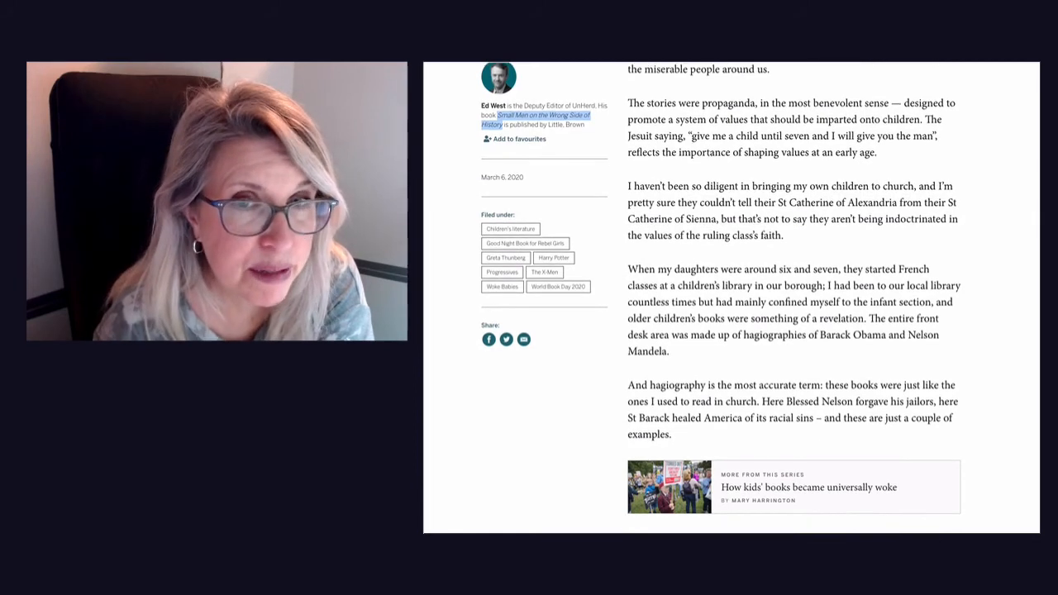
{"action": "scroll", "scroll_direction": "down", "scroll_amount": 3}
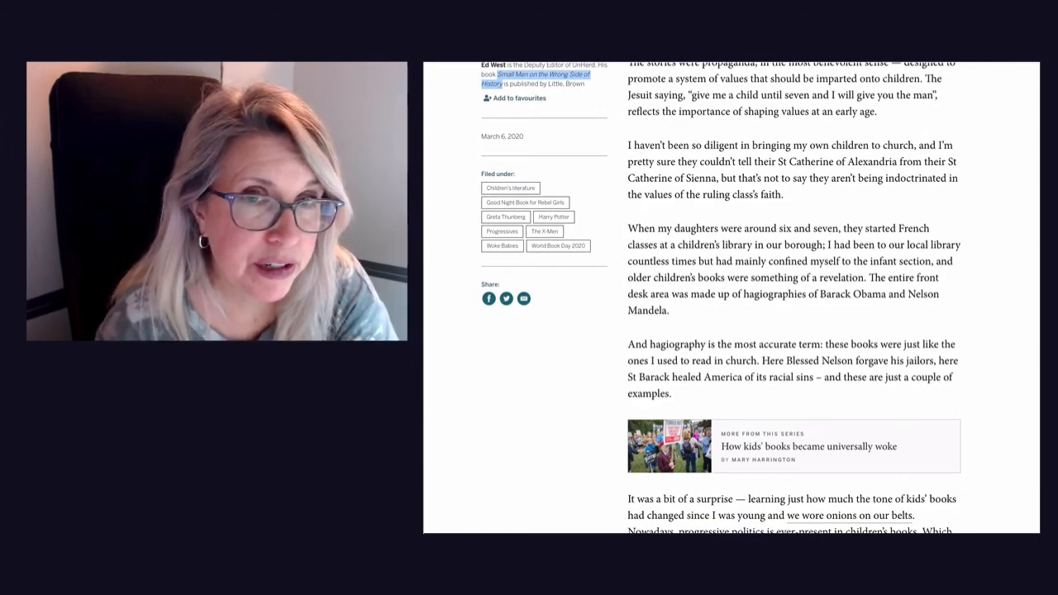
{"action": "scroll", "scroll_direction": "down", "scroll_amount": 3}
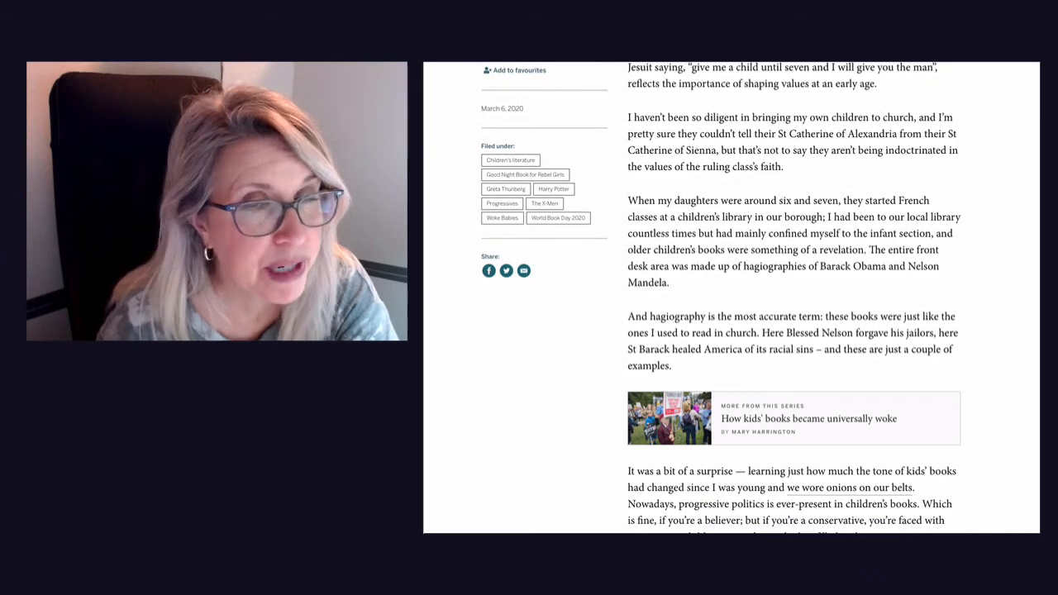
{"action": "scroll", "scroll_direction": "down", "scroll_amount": 3}
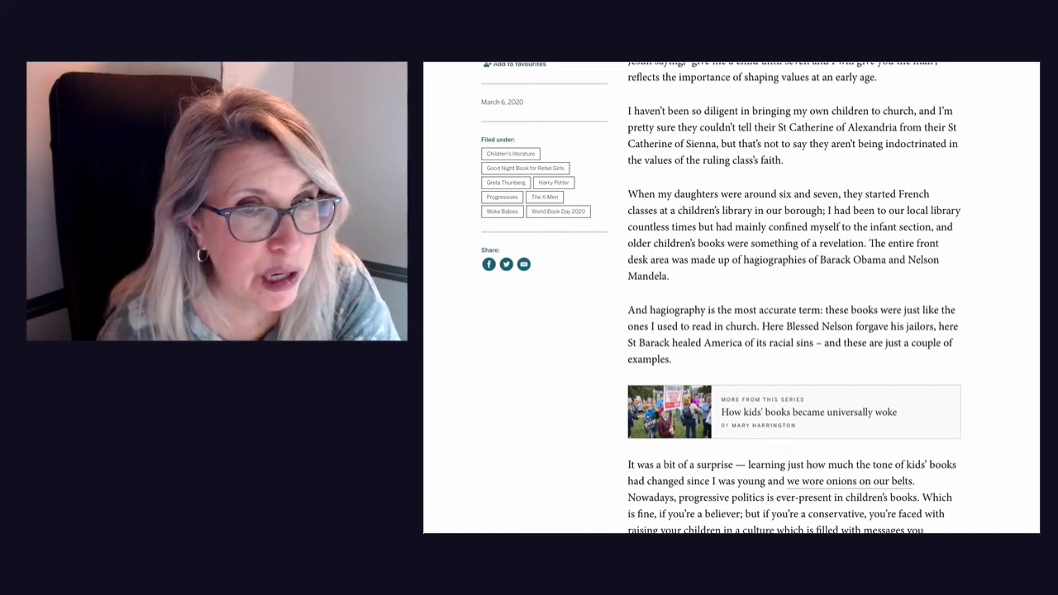
{"action": "scroll", "scroll_direction": "down", "scroll_amount": 3}
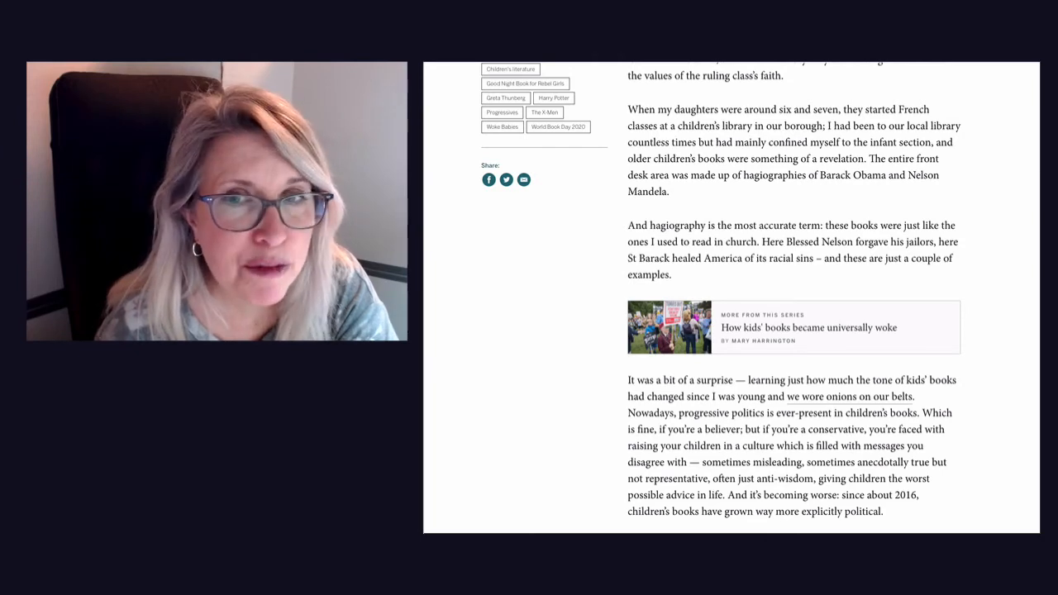
{"action": "scroll", "scroll_direction": "down", "scroll_amount": 3}
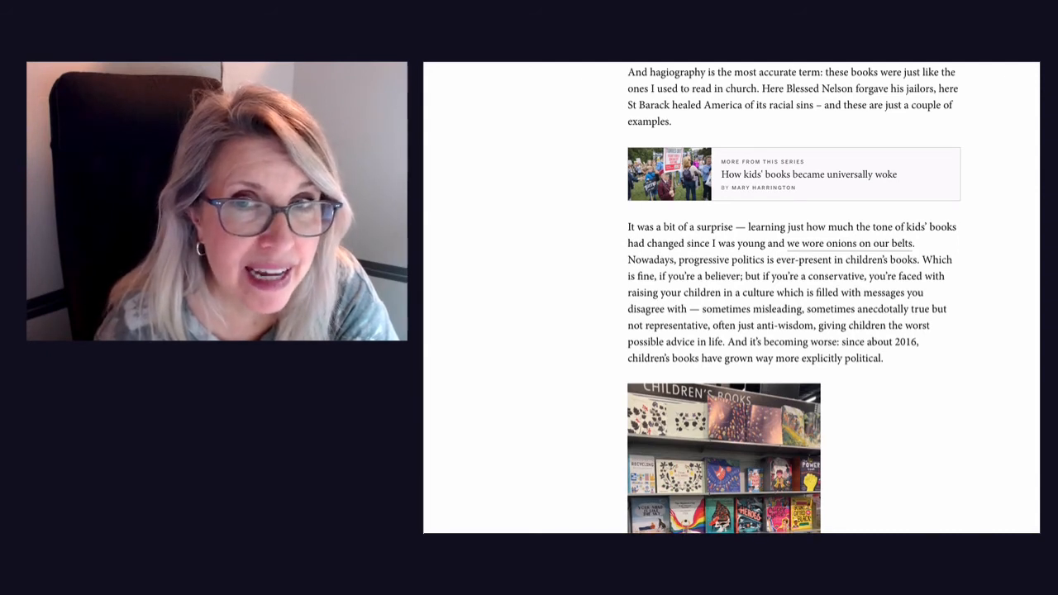
Step: Scroll past the bookshop photo to the 'Last month, a friend went to Tate Modern' paragraph listing displayed books
{"action": "scroll", "scroll_direction": "down", "scroll_amount": 3}
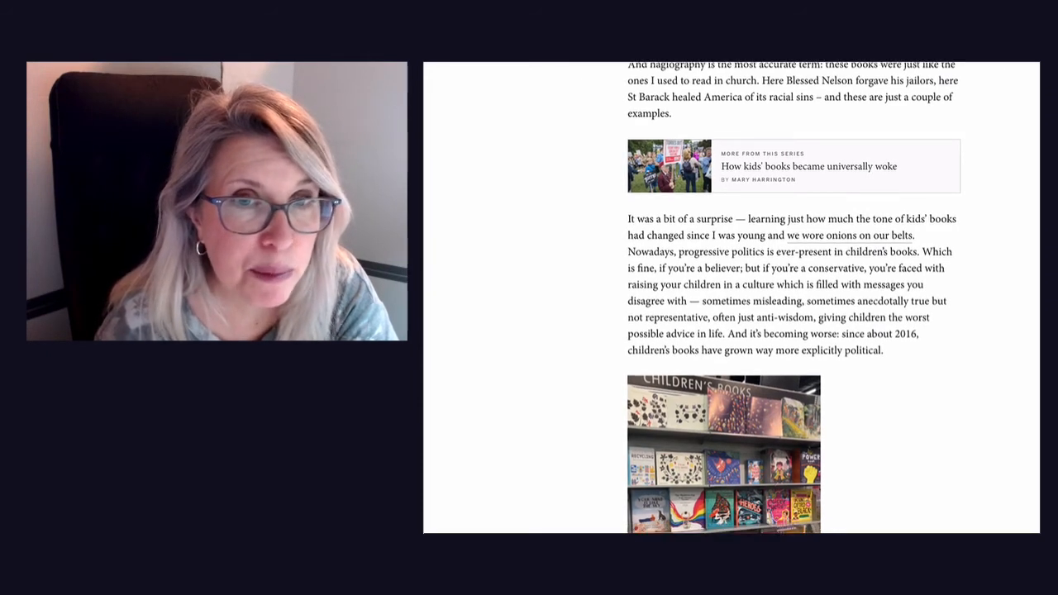
{"action": "scroll", "scroll_direction": "down", "scroll_amount": 3}
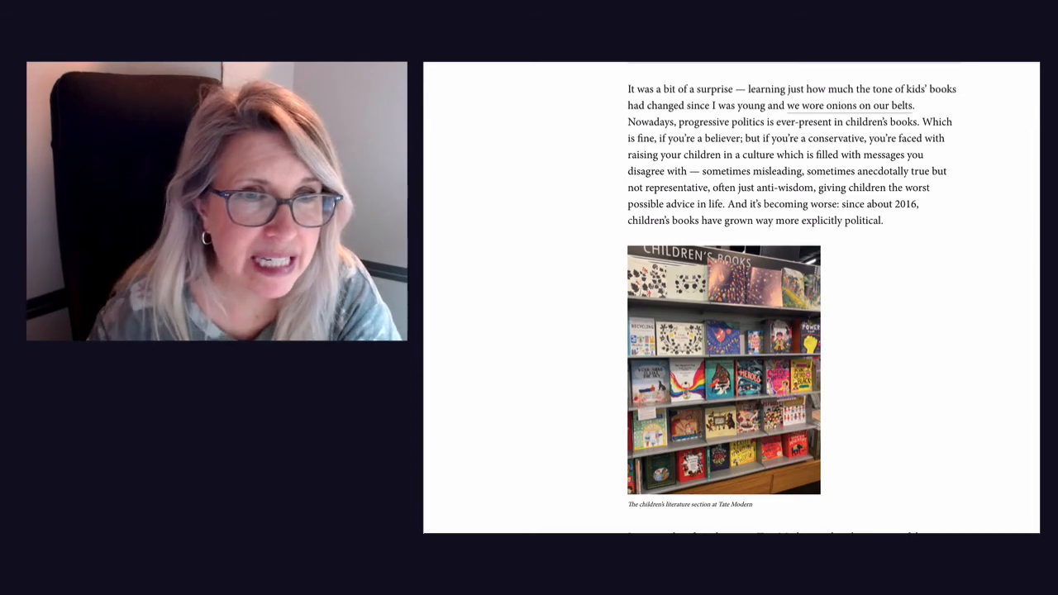
{"action": "scroll", "scroll_direction": "down", "scroll_amount": 3}
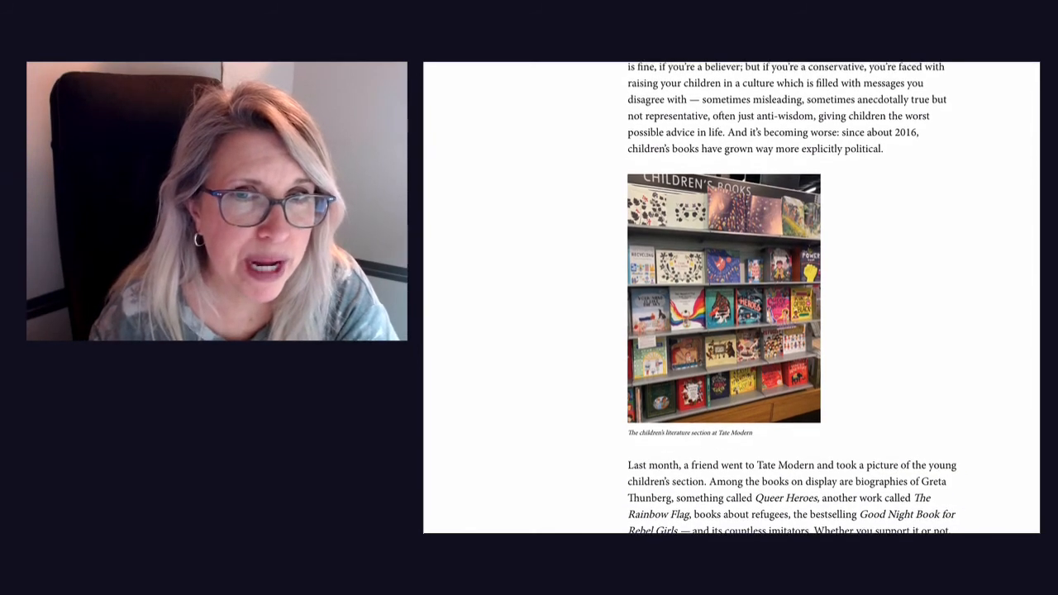
{"action": "scroll", "scroll_direction": "down", "scroll_amount": 3}
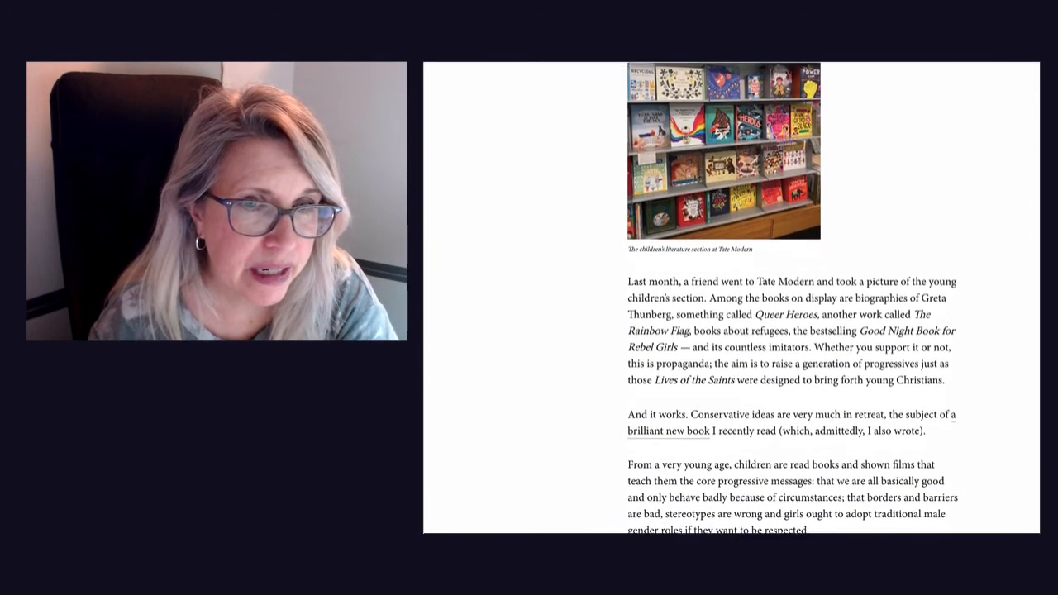
Step: Scroll to the 'Stereotype inaccuracy' and 'There's nothing wrong with all this' paragraphs on gender stereotypes
{"action": "scroll", "scroll_direction": "down", "scroll_amount": 3}
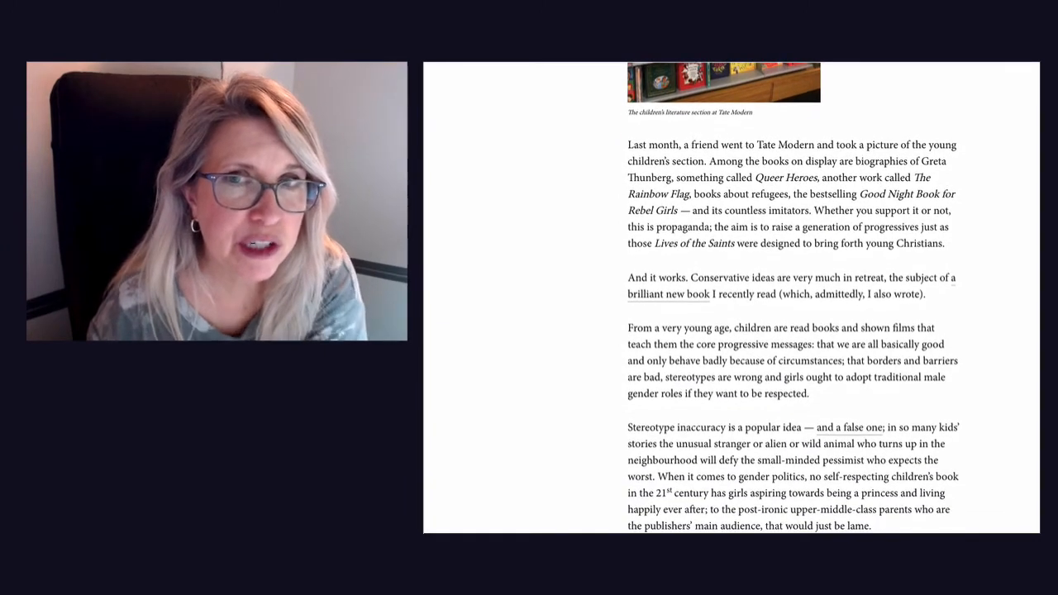
{"action": "scroll", "scroll_direction": "down", "scroll_amount": 3}
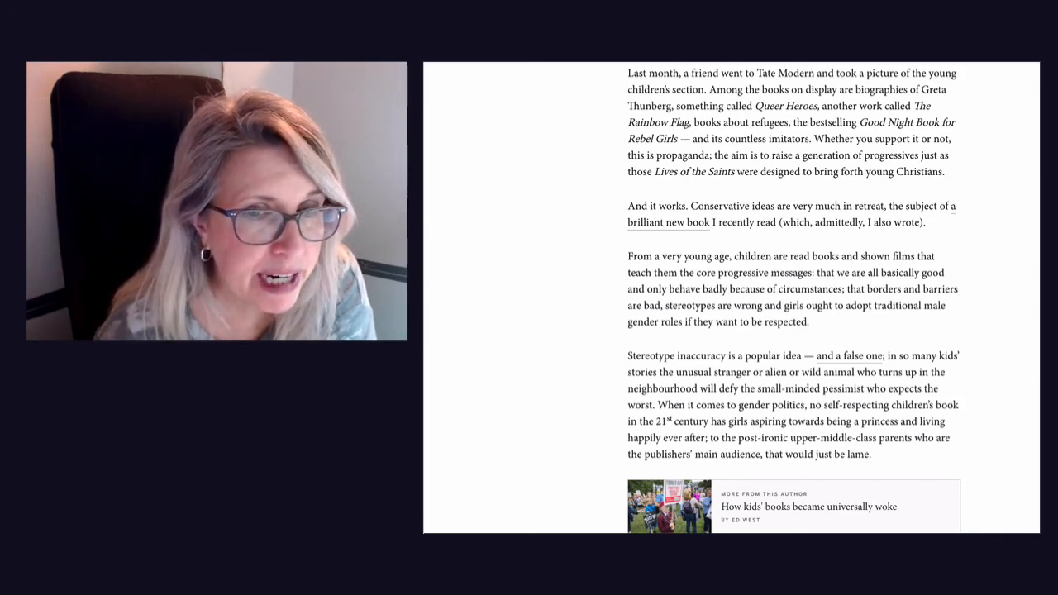
{"action": "scroll", "scroll_direction": "down", "scroll_amount": 3}
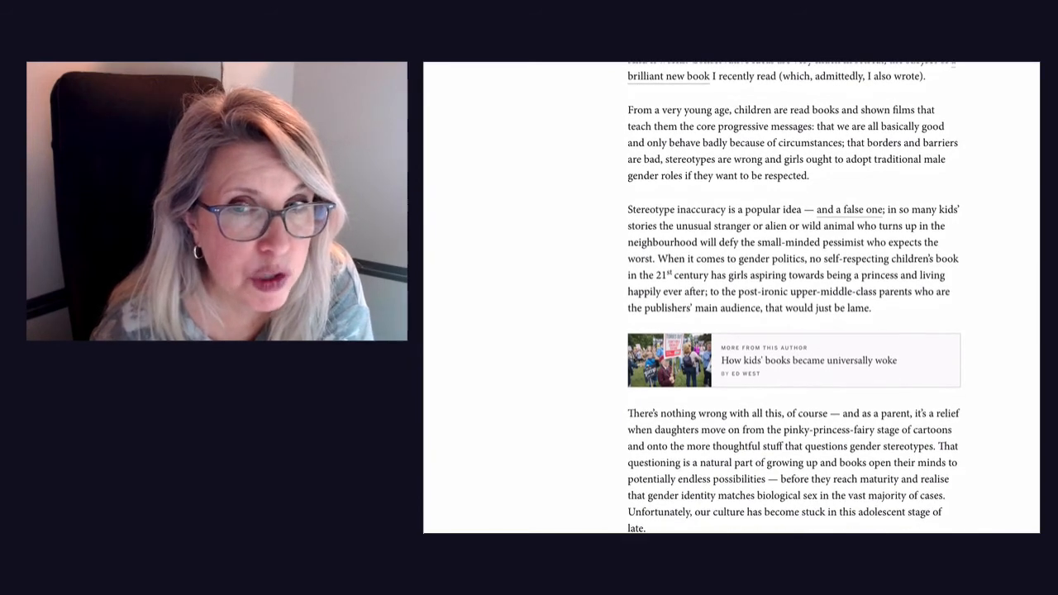
Step: Scroll past the Harry Potter and values-revolution paragraphs to the 2010s 'Great Awakening' passage
{"action": "scroll", "scroll_direction": "down", "scroll_amount": 3}
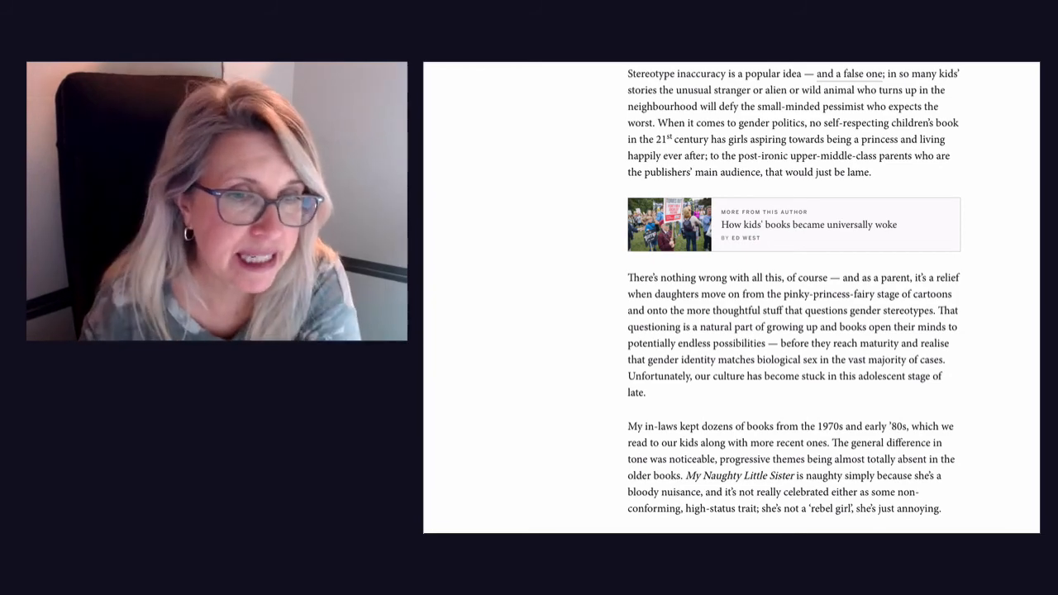
{"action": "scroll", "scroll_direction": "down", "scroll_amount": 3}
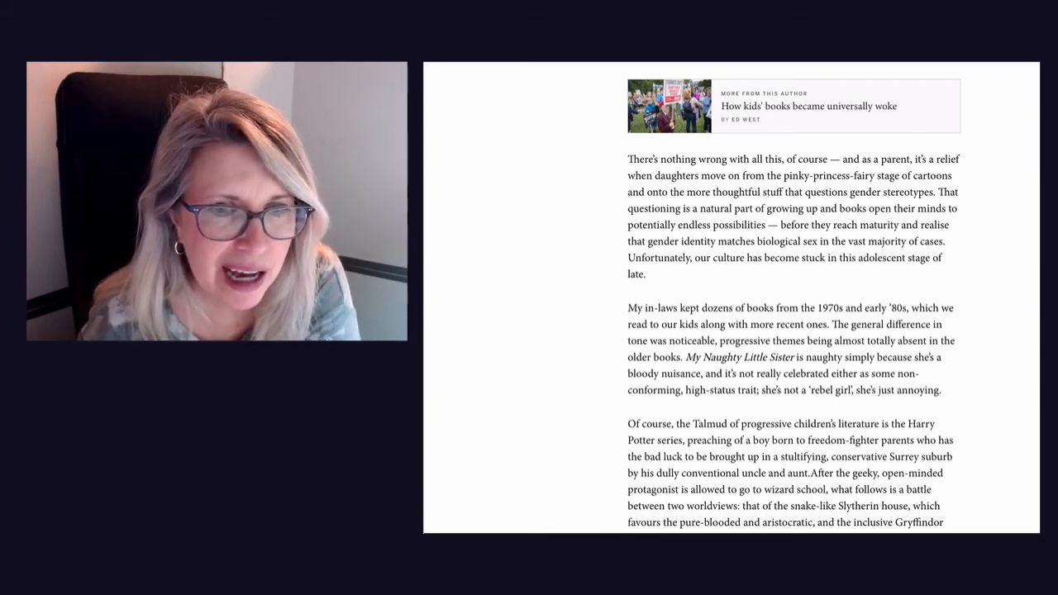
{"action": "scroll", "scroll_direction": "down", "scroll_amount": 3}
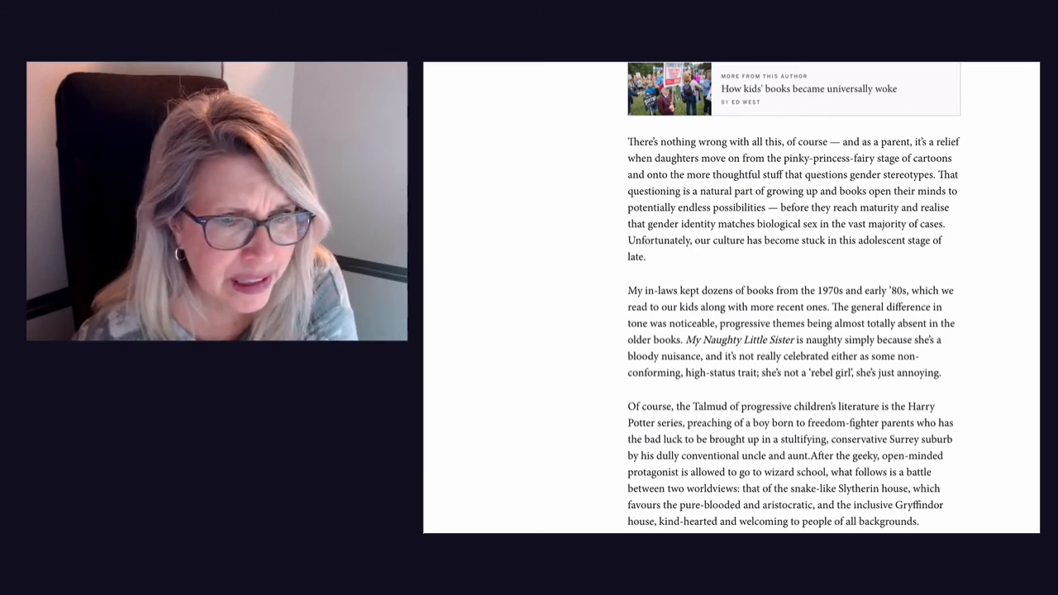
{"action": "scroll", "scroll_direction": "down", "scroll_amount": 3}
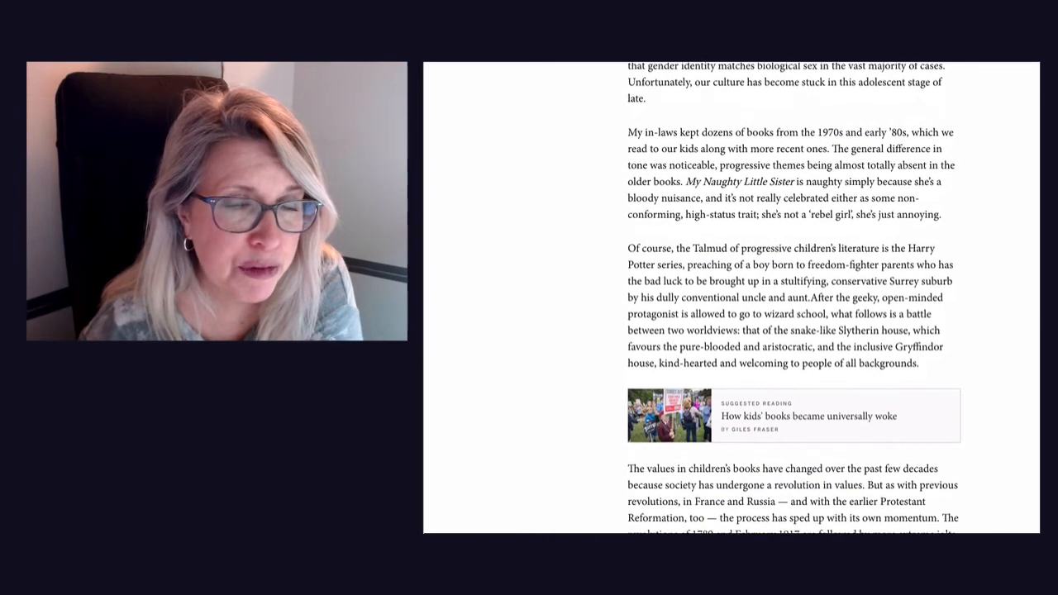
{"action": "scroll", "scroll_direction": "down", "scroll_amount": 3}
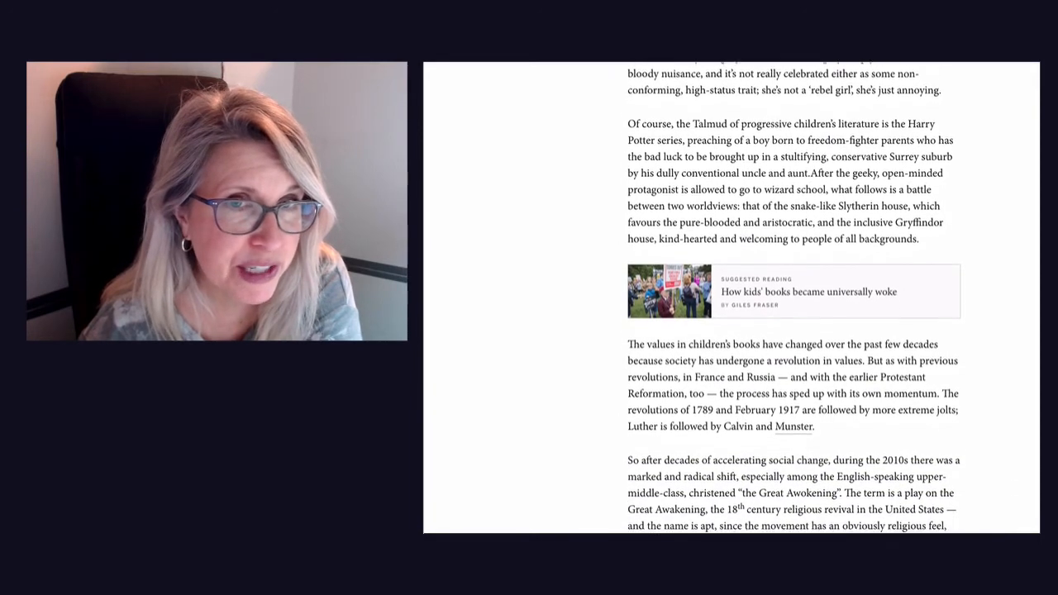
{"action": "scroll", "scroll_direction": "down", "scroll_amount": 3}
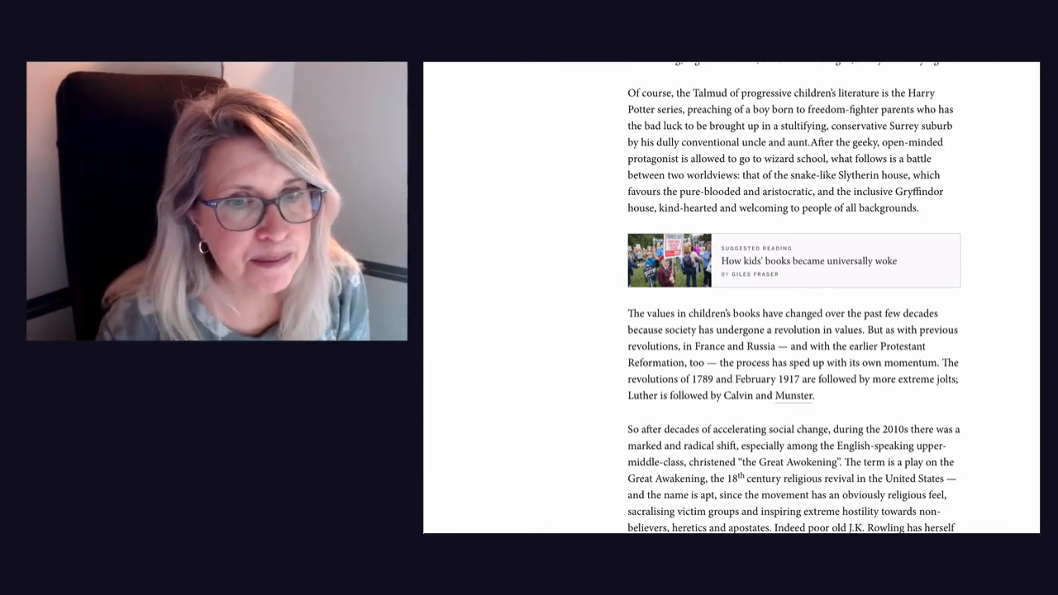
Step: Scroll to the paragraph naming A Is for Activists, D Is for Dreamers and Good Night Stories for Rebel Girls
{"action": "scroll", "scroll_direction": "down", "scroll_amount": 3}
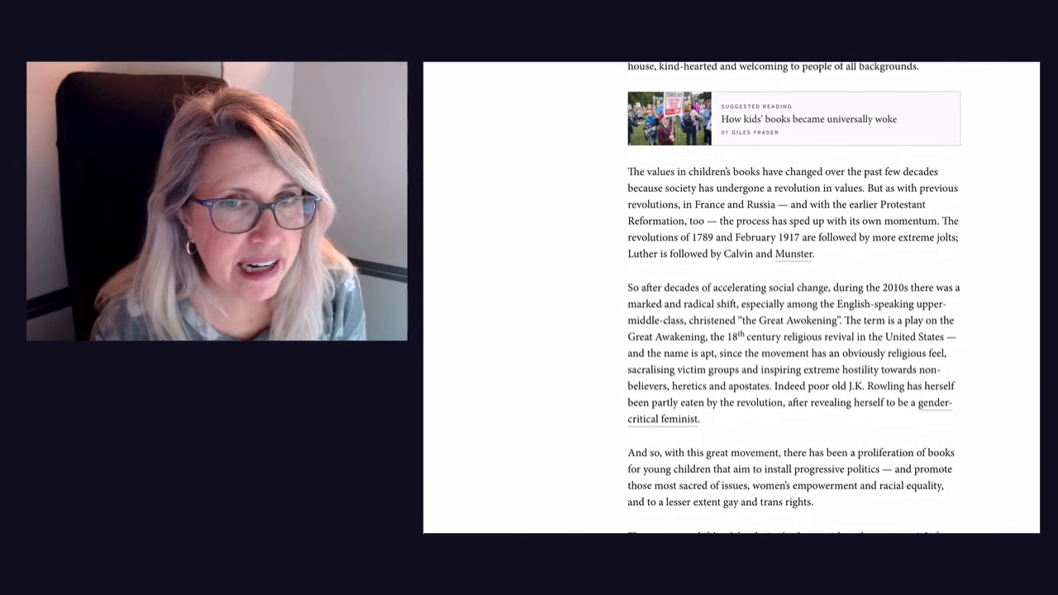
{"action": "scroll", "scroll_direction": "down", "scroll_amount": 3}
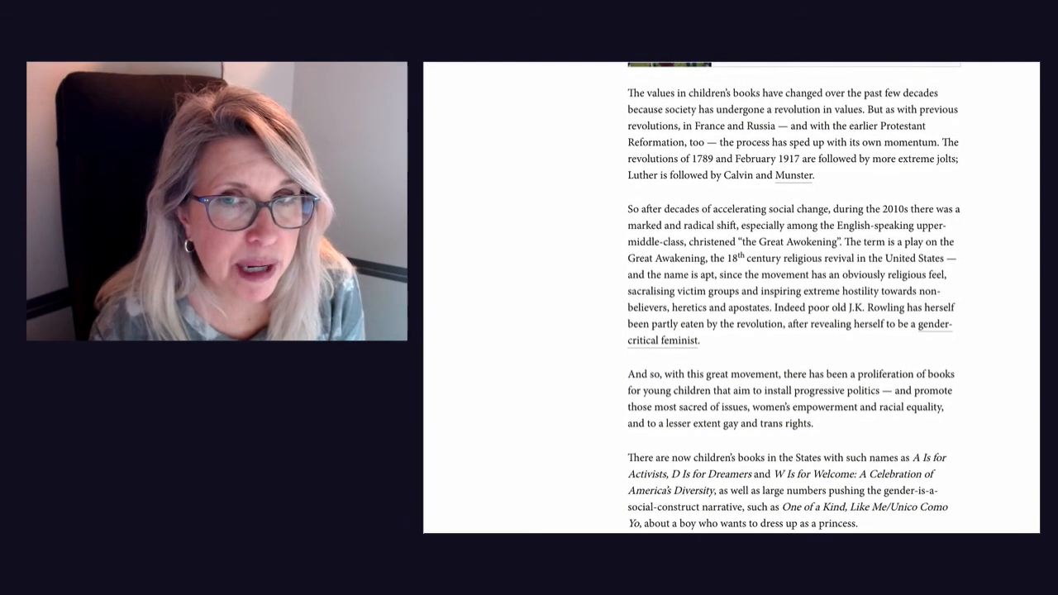
{"action": "scroll", "scroll_direction": "down", "scroll_amount": 3}
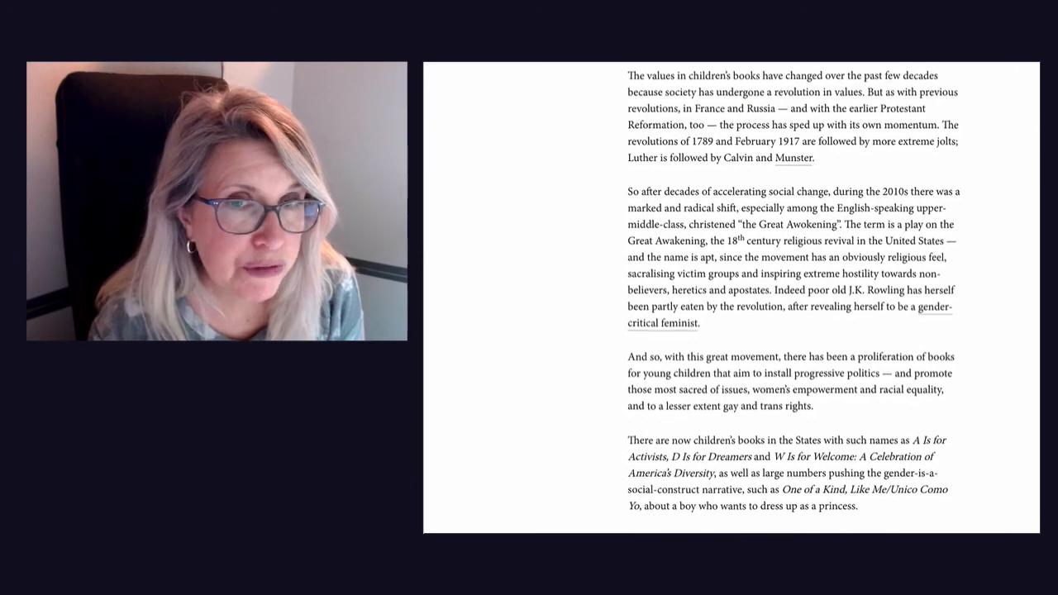
{"action": "scroll", "scroll_direction": "down", "scroll_amount": 3}
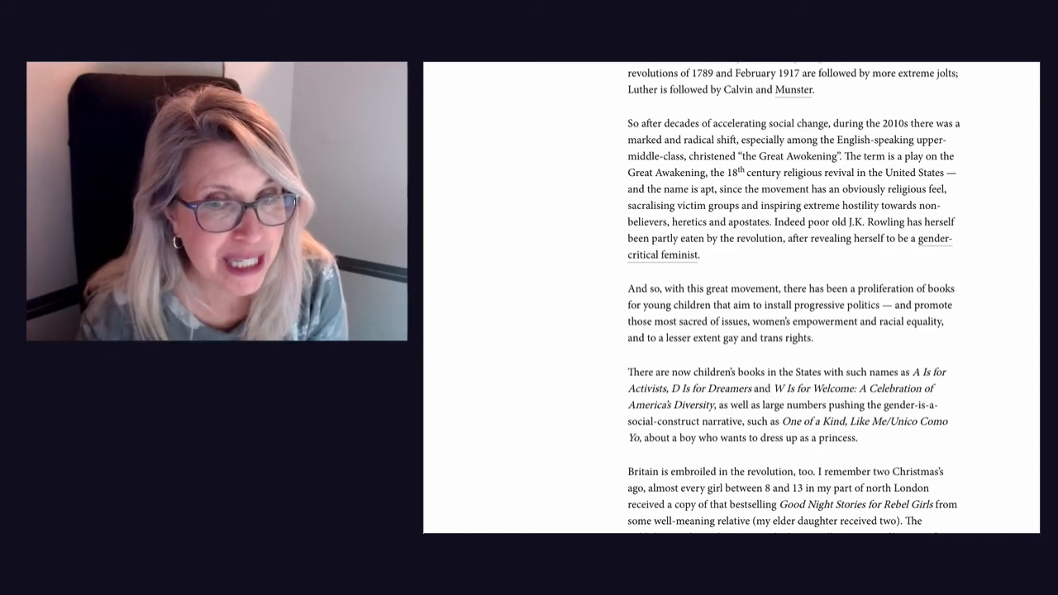
Step: Scroll through the political biographies paragraph to the closing line comparing woke children's books with reading The X-Men
{"action": "scroll", "scroll_direction": "down", "scroll_amount": 3}
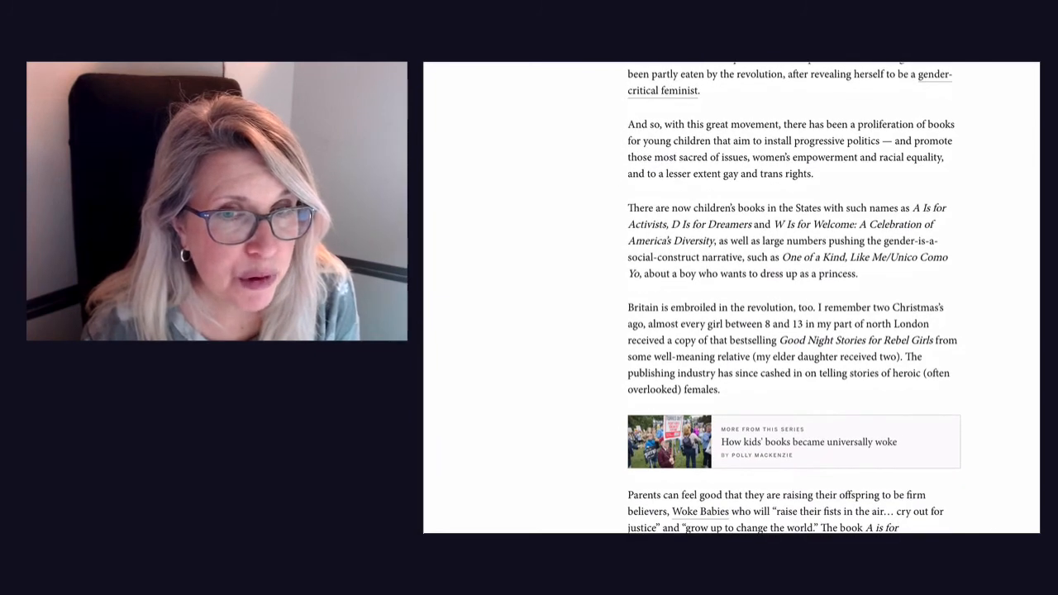
{"action": "scroll", "scroll_direction": "down", "scroll_amount": 3}
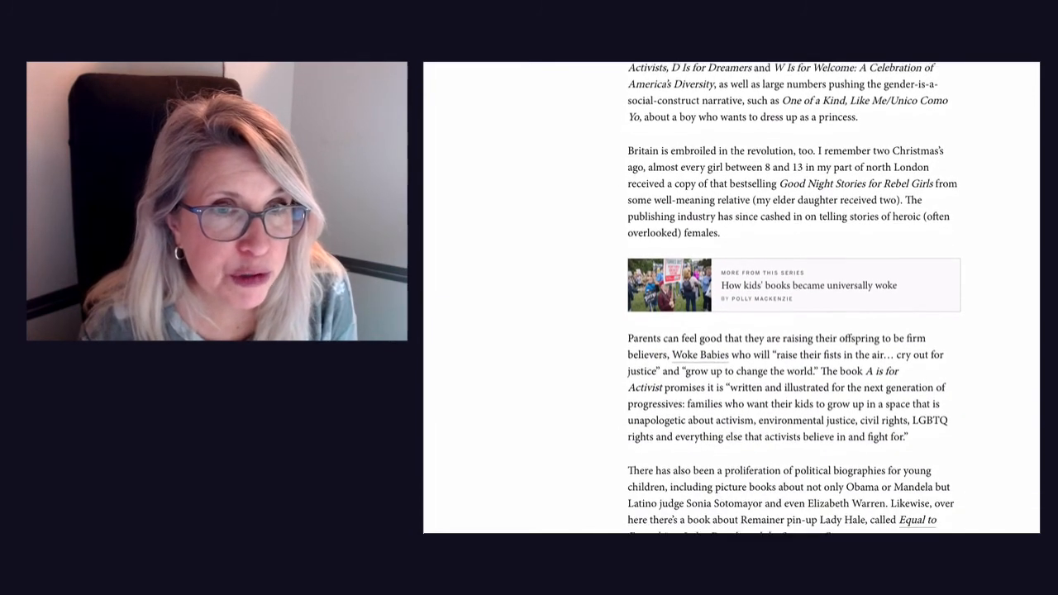
{"action": "scroll", "scroll_direction": "down", "scroll_amount": 3}
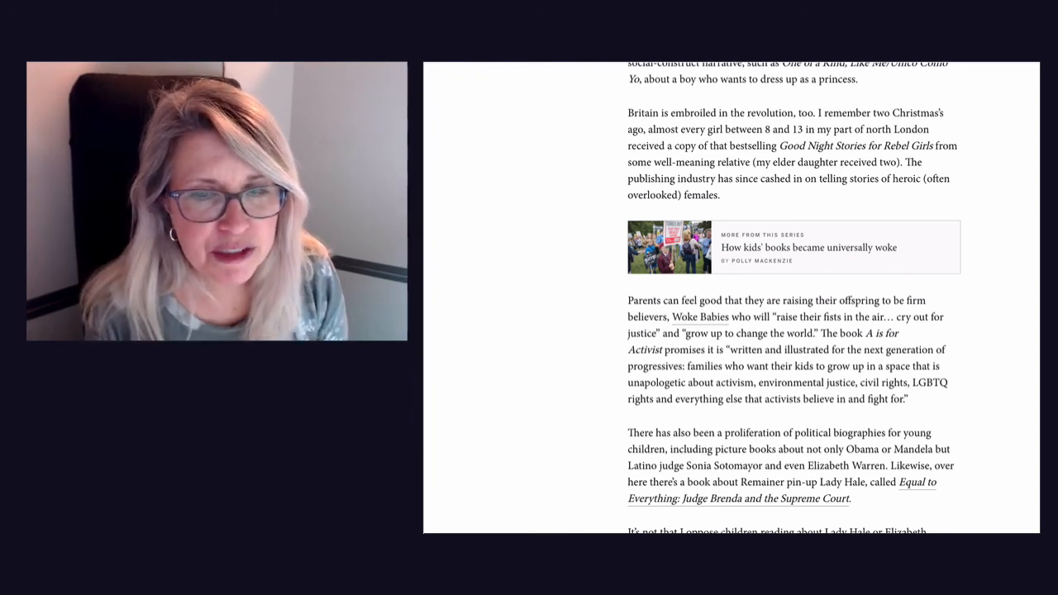
{"action": "scroll", "scroll_direction": "down", "scroll_amount": 3}
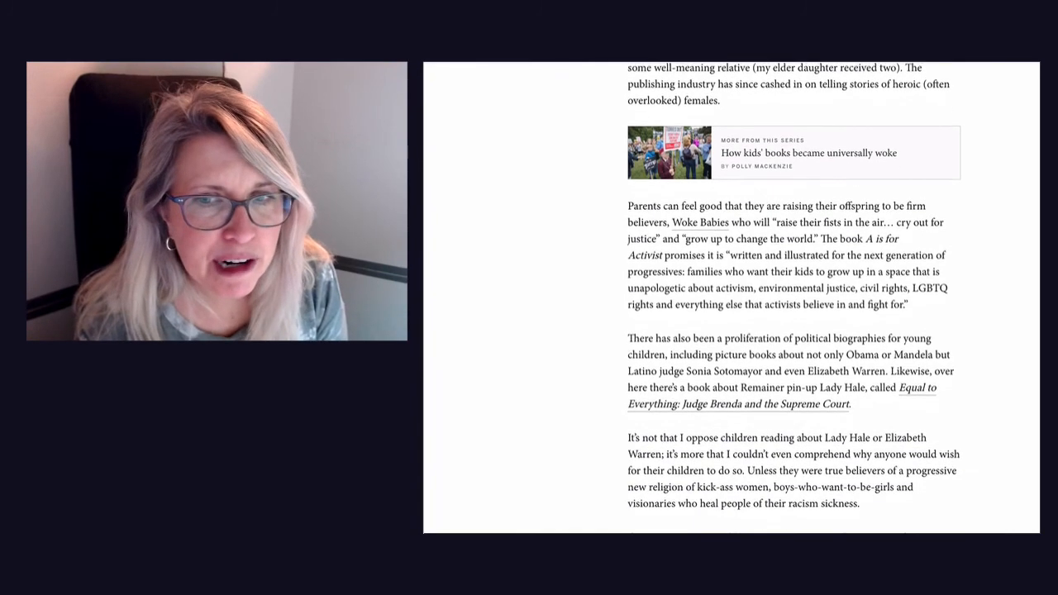
{"action": "scroll", "scroll_direction": "down", "scroll_amount": 3}
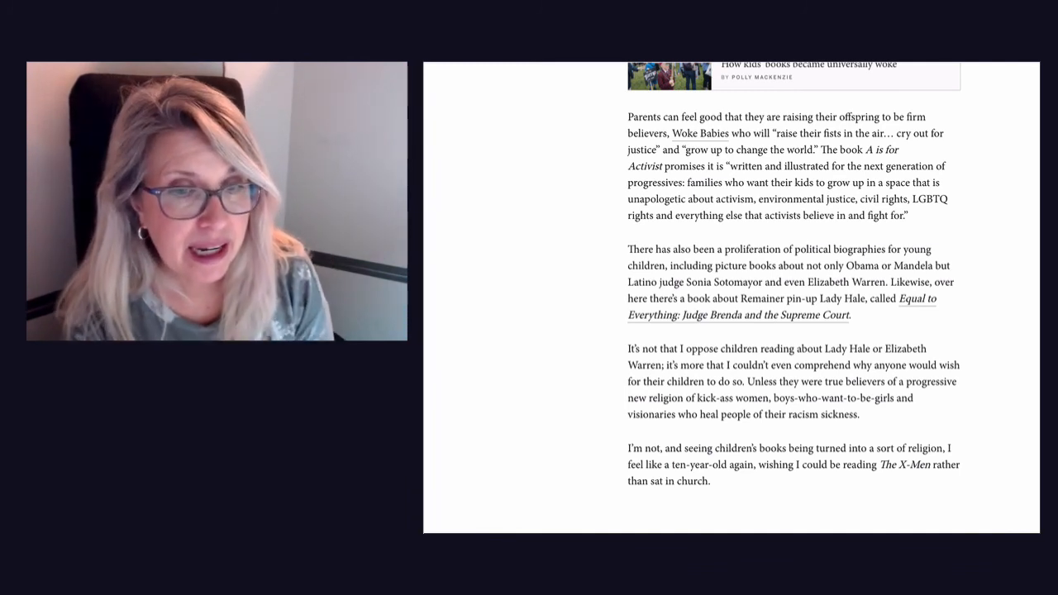
Step: Jump back to the article's top showing the headline, protest photo and opening church-picture-books paragraph
{"action": "scroll", "scroll_direction": "down", "scroll_amount": 3}
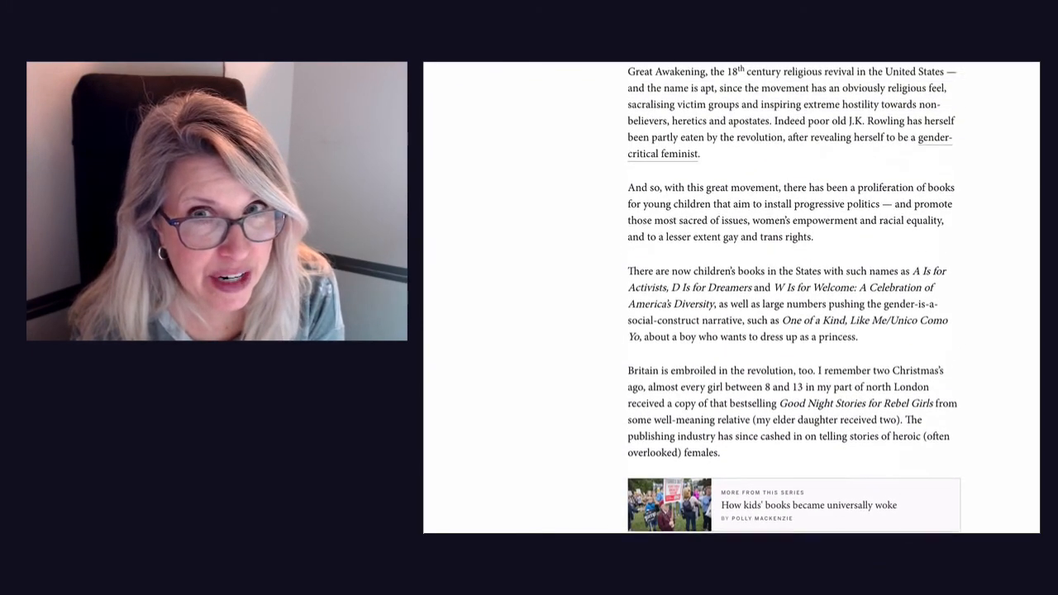
{"action": "left_click", "coordinate": [808, 505]}
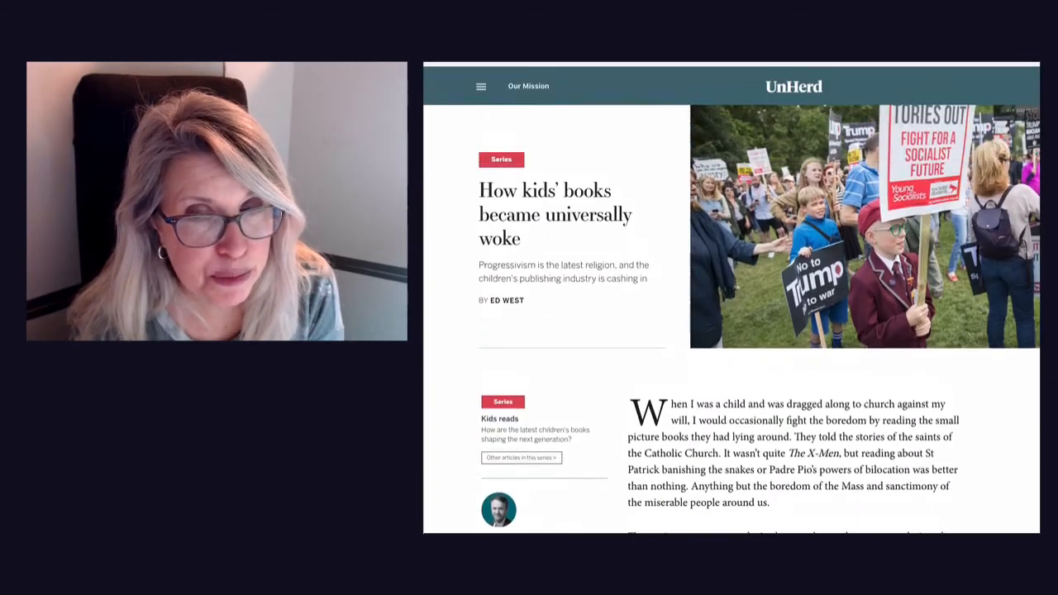
{"action": "scroll", "scroll_direction": "down", "scroll_amount": 3}
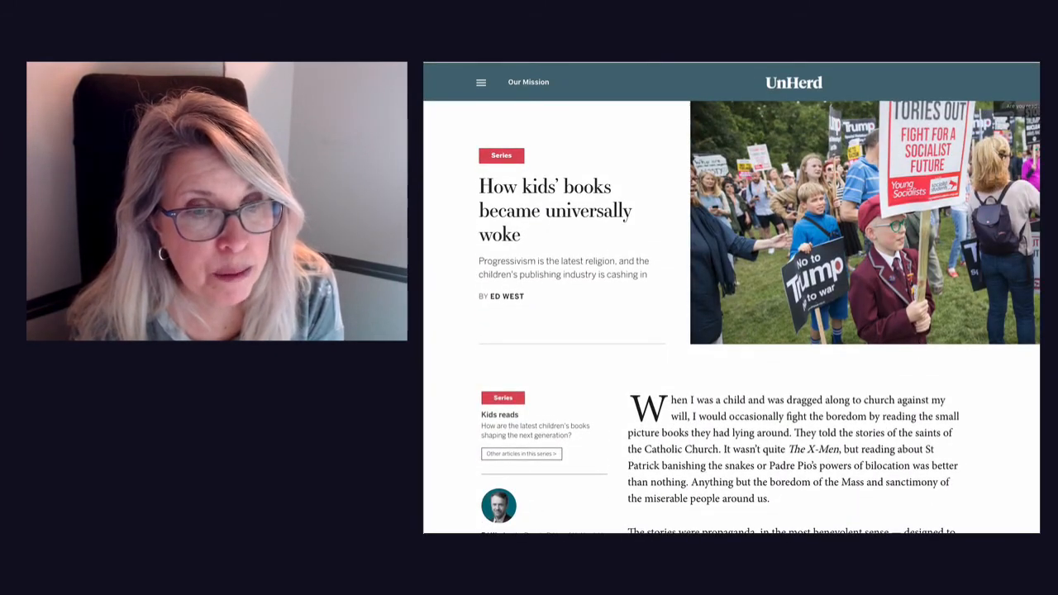